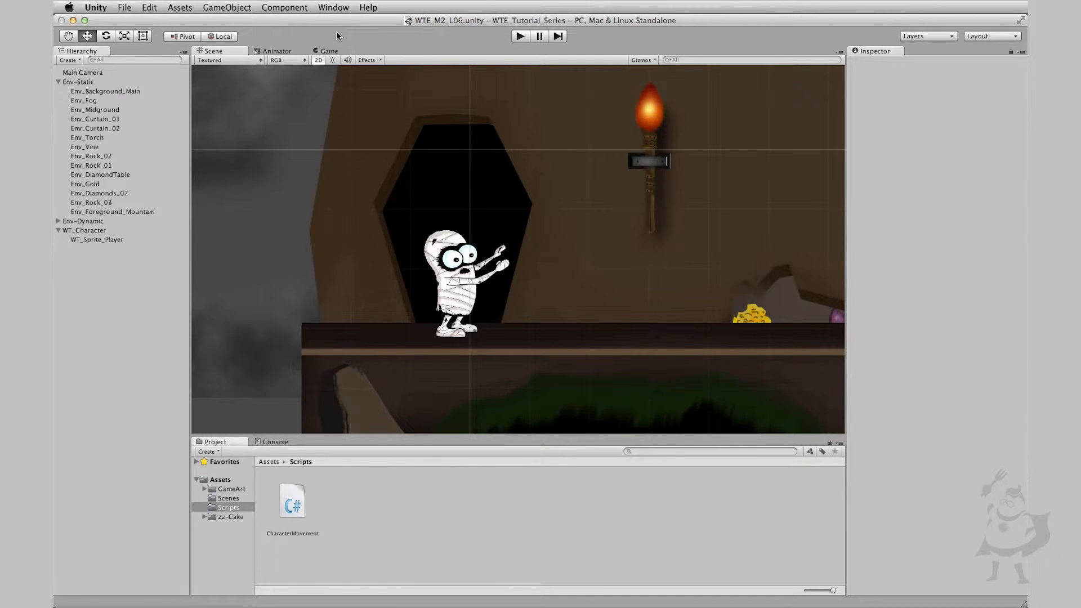
# - Open the CharacterMovement script from the Scripts folder in MonoDevelop
pyautogui.click(105, 90)
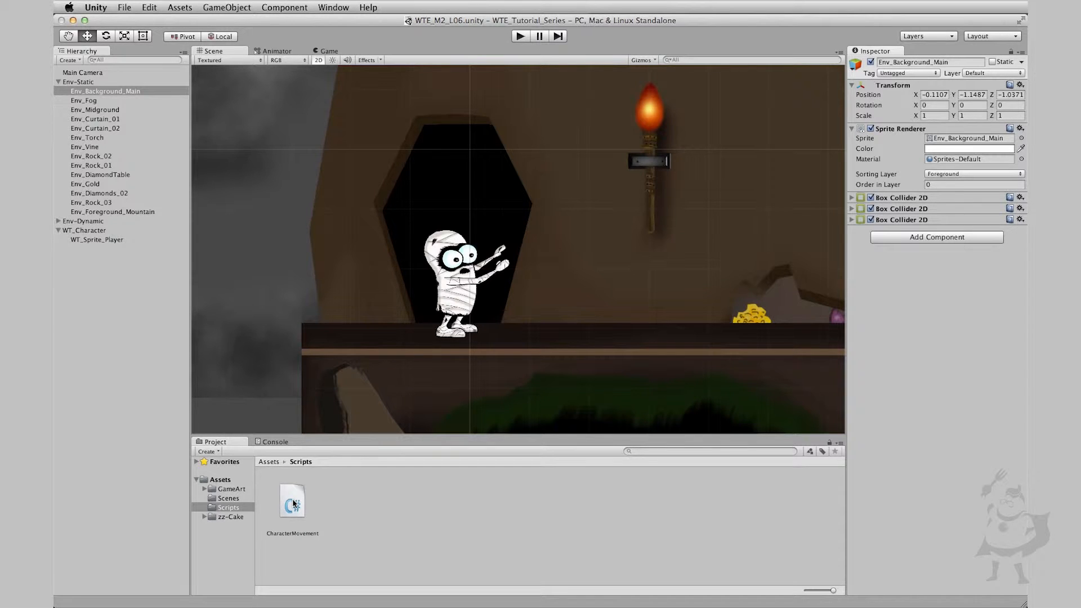
pyautogui.doubleClick(292, 500)
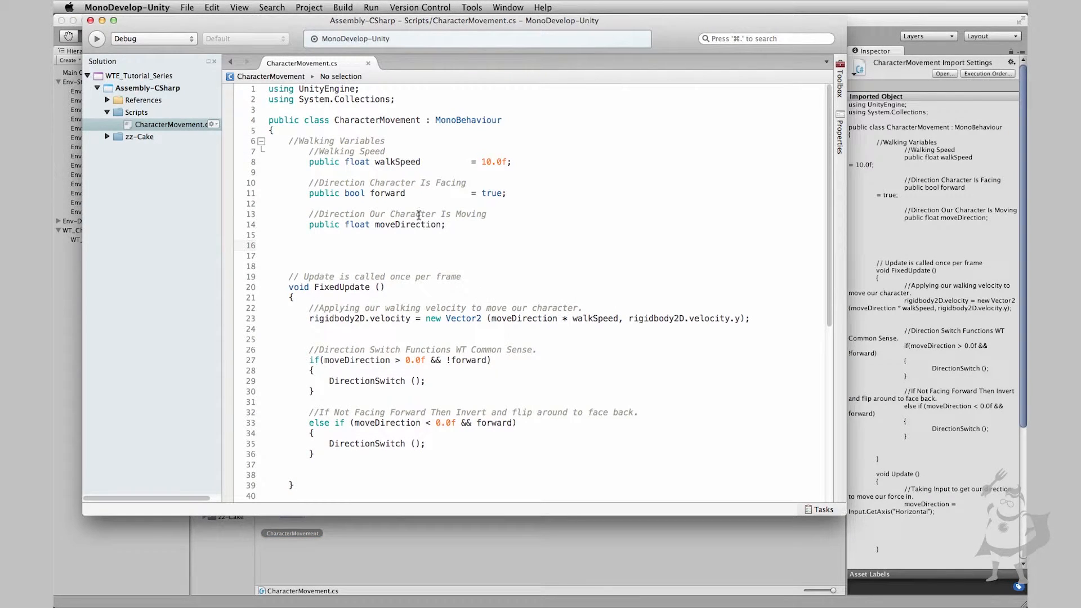
# - Write the comments //Jump Variables and //Jump Force on line 16
pyautogui.click(269, 245)
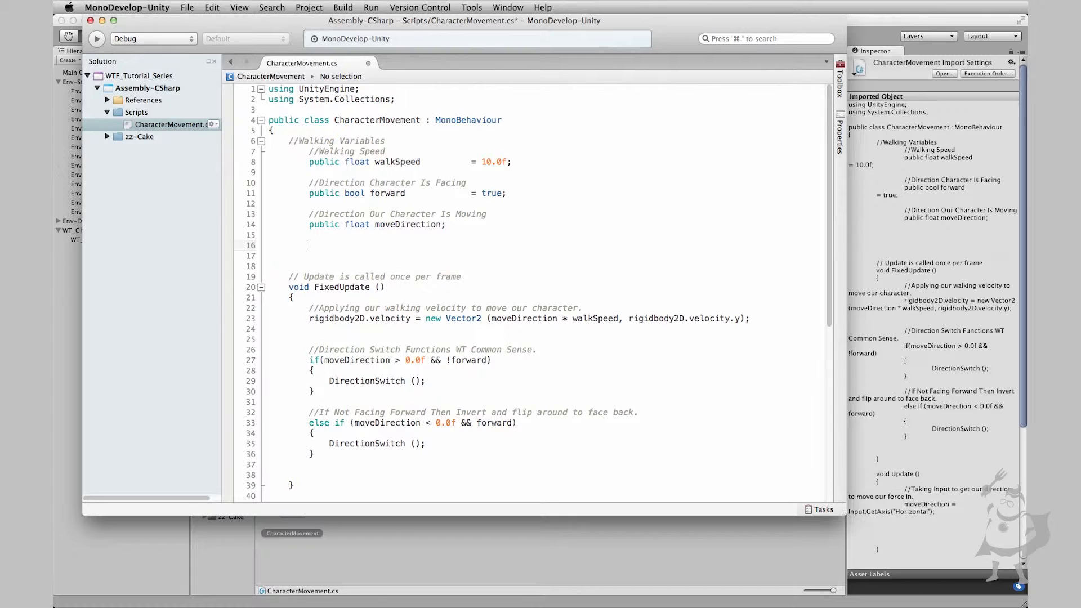
pyautogui.write('//')
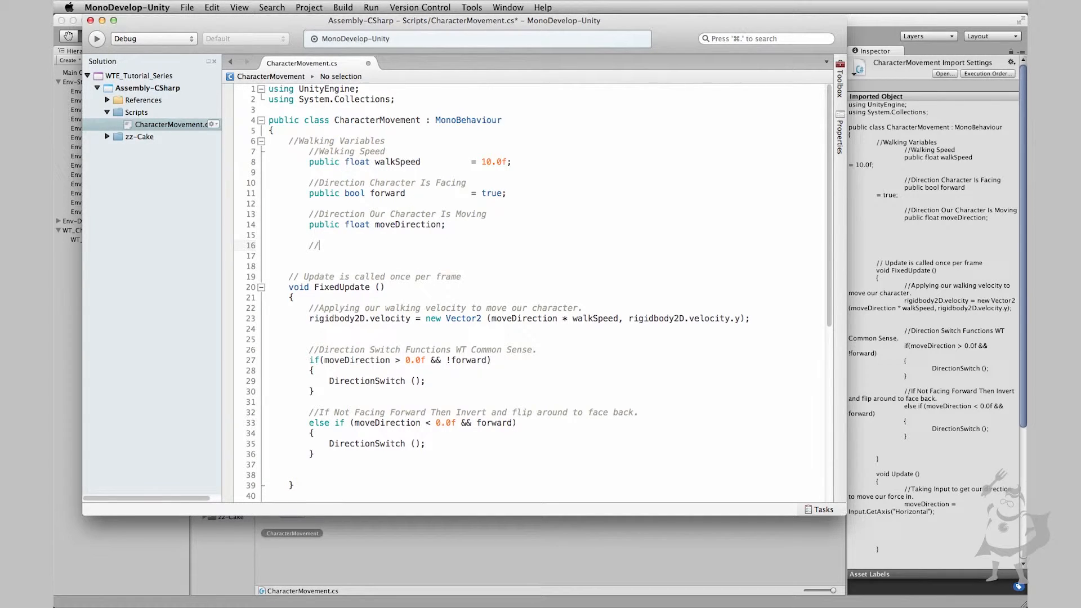
pyautogui.write('Jump')
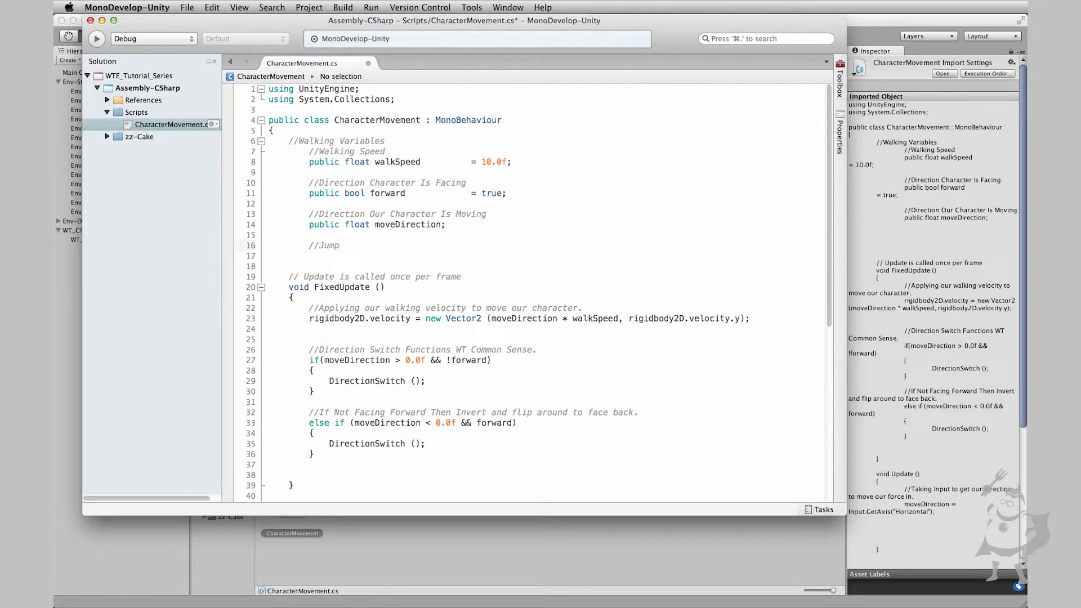
pyautogui.write('Variables')
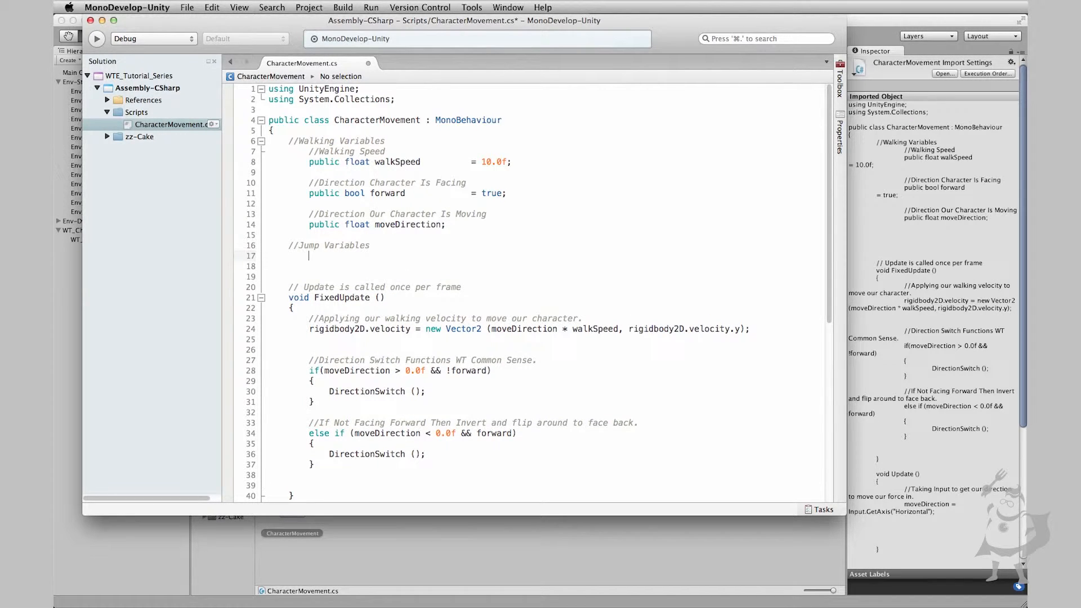
pyautogui.write('Jum')
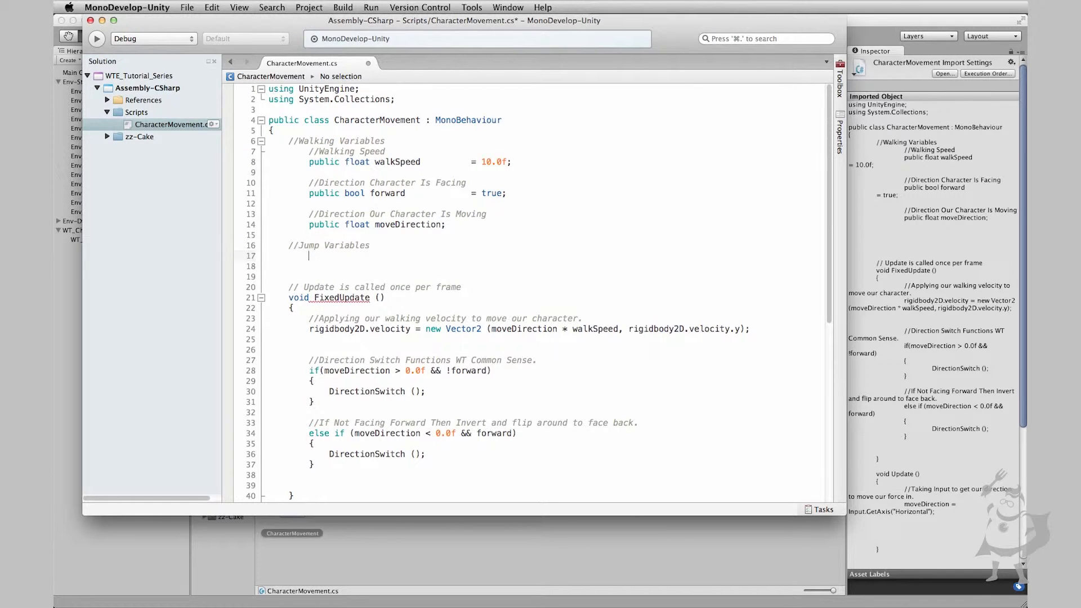
pyautogui.write('//')
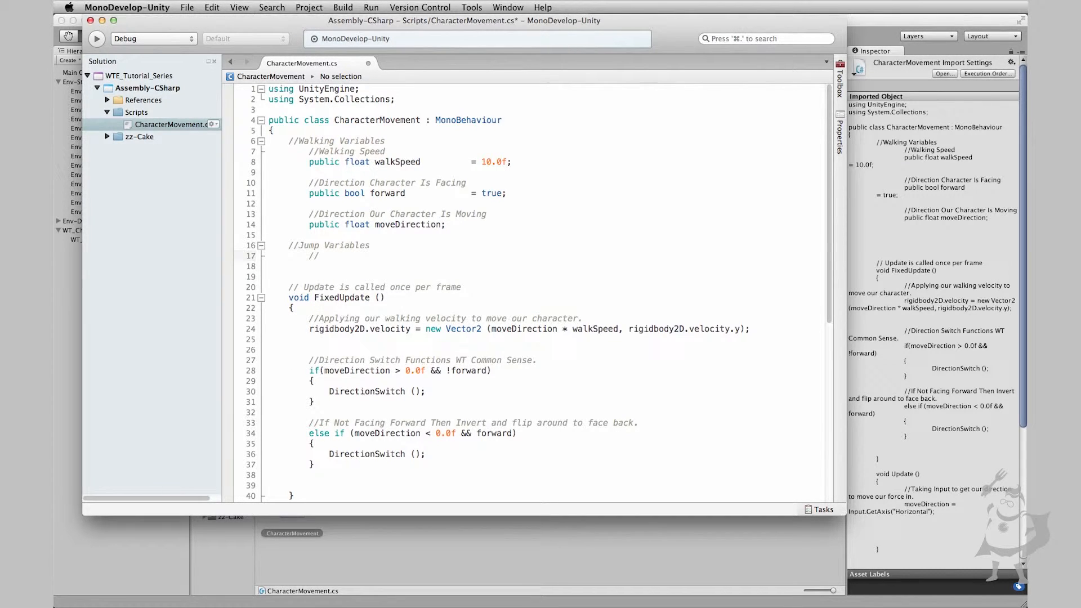
pyautogui.write('Jump')
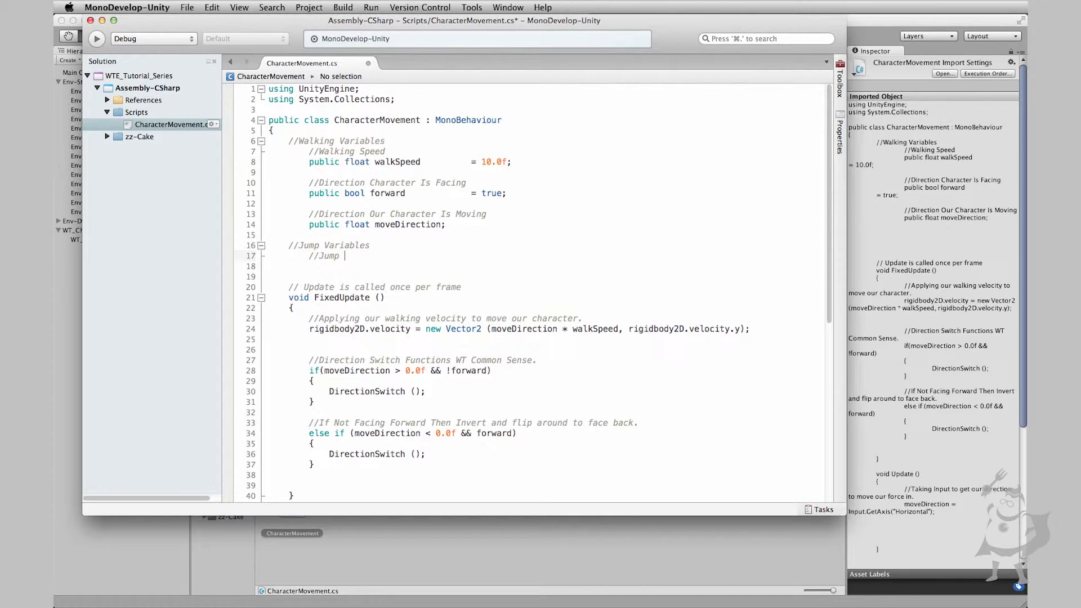
pyautogui.write('S')
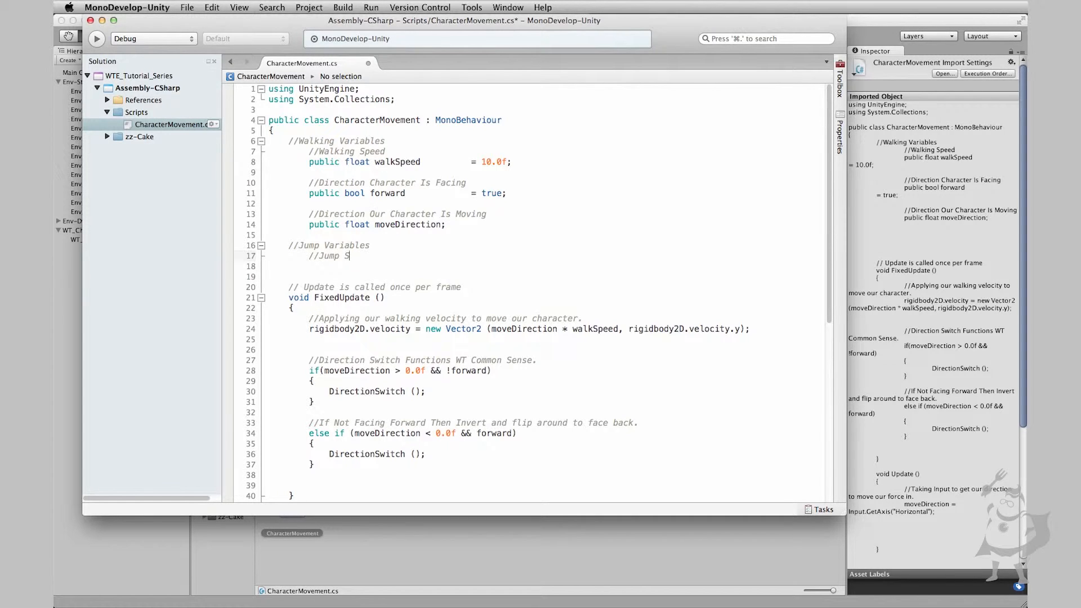
pyautogui.write('orce')
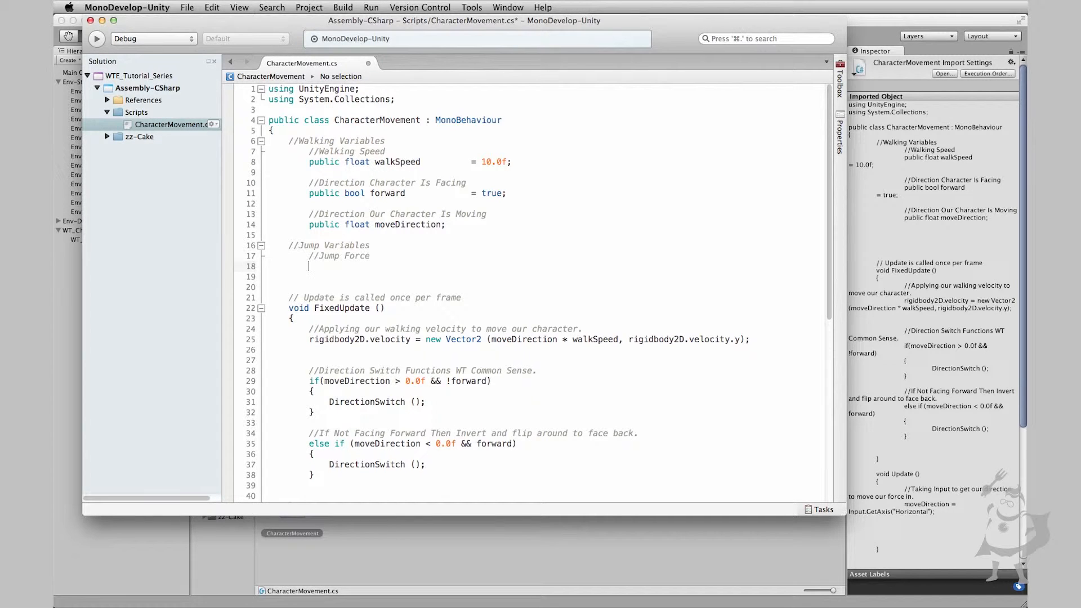
# - Declare public float jumpForce = 300.0f; under the Jump Force comment and fix its indentation
pyautogui.write('pu')
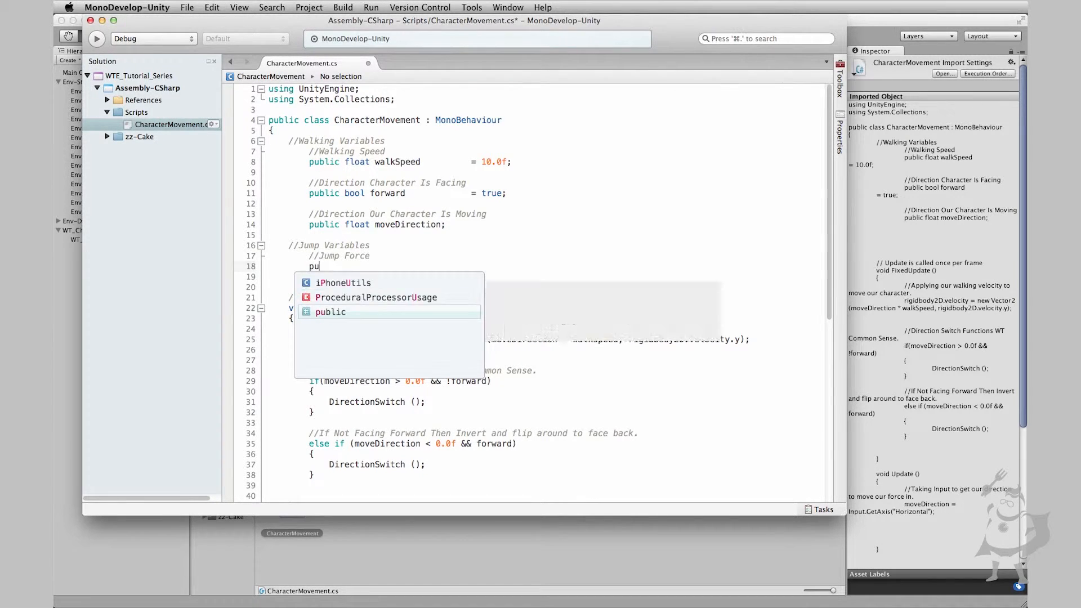
pyautogui.write('fl')
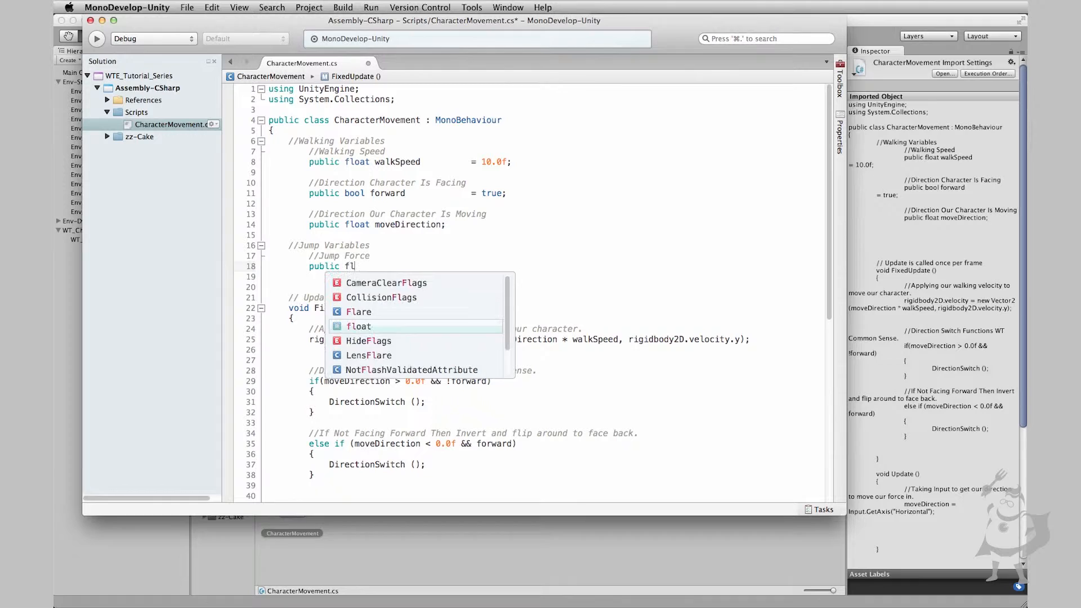
pyautogui.write('jumpForce          =')
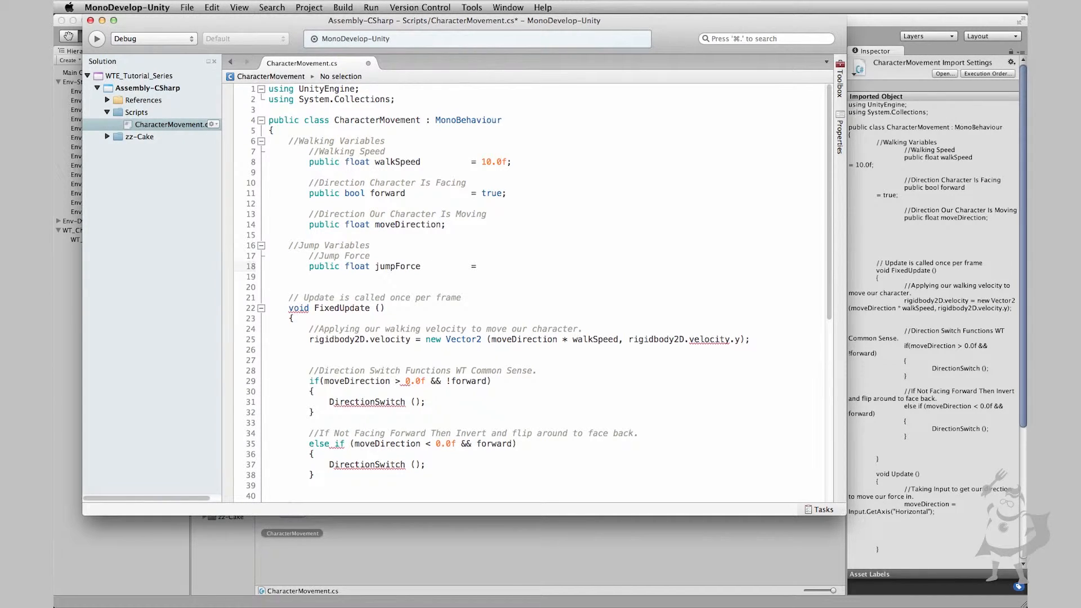
pyautogui.write('300.0')
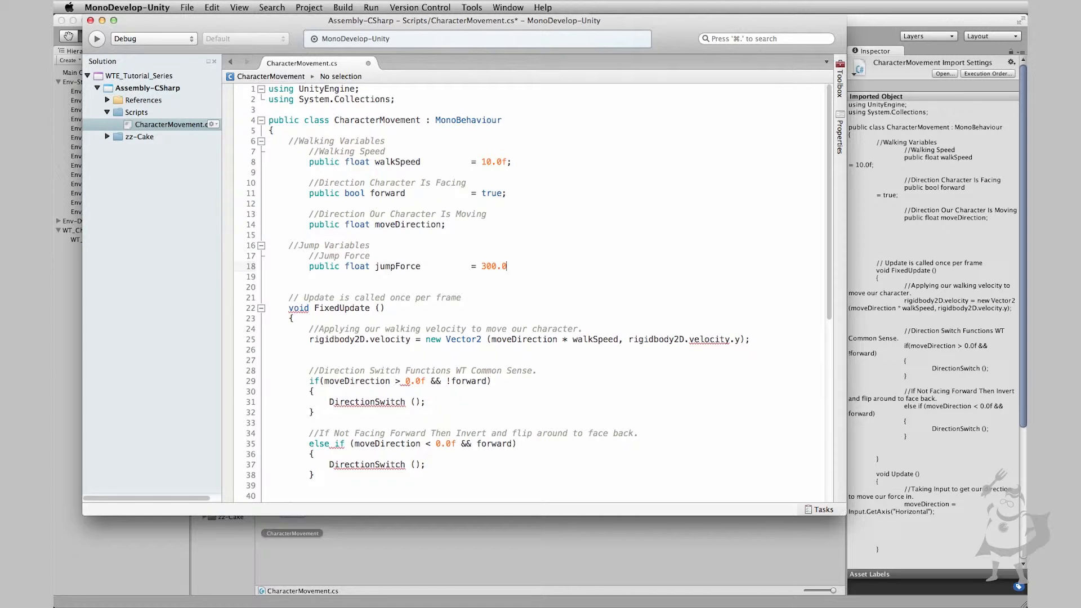
pyautogui.write('f;')
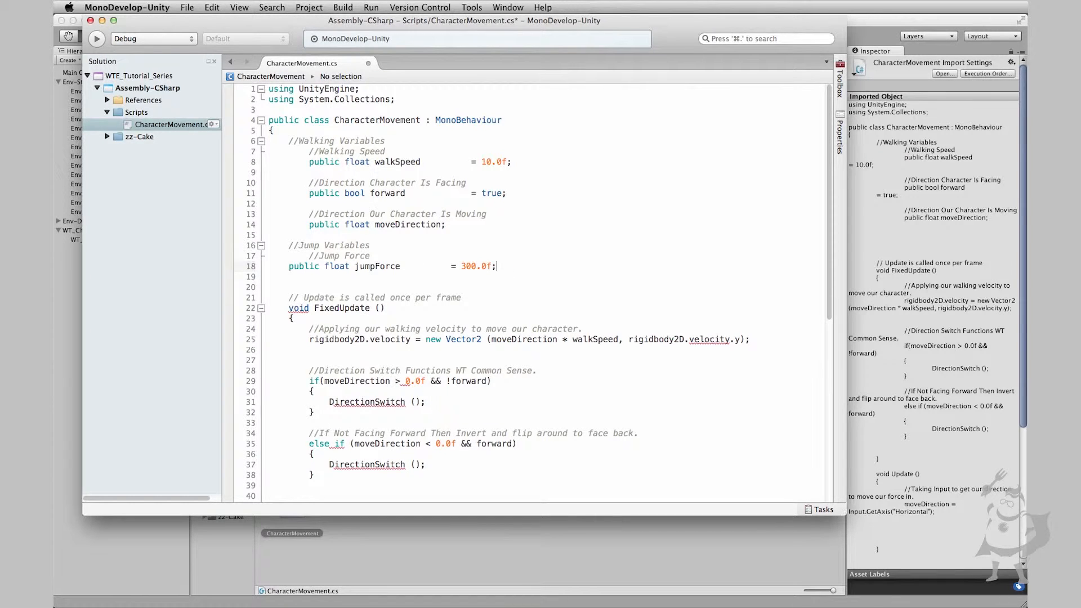
pyautogui.click(325, 267)
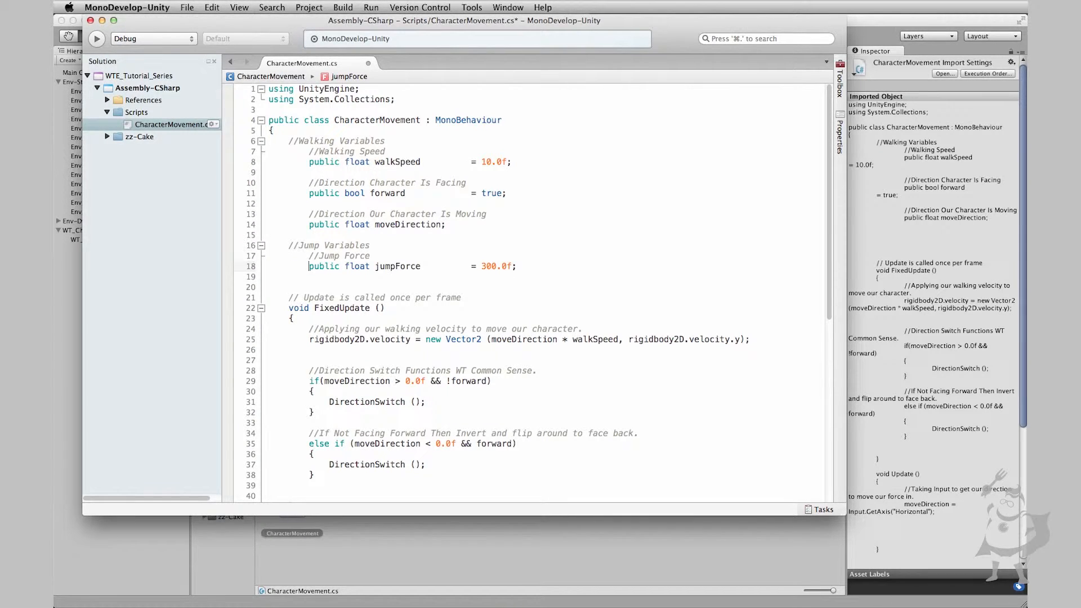
pyautogui.click(310, 266)
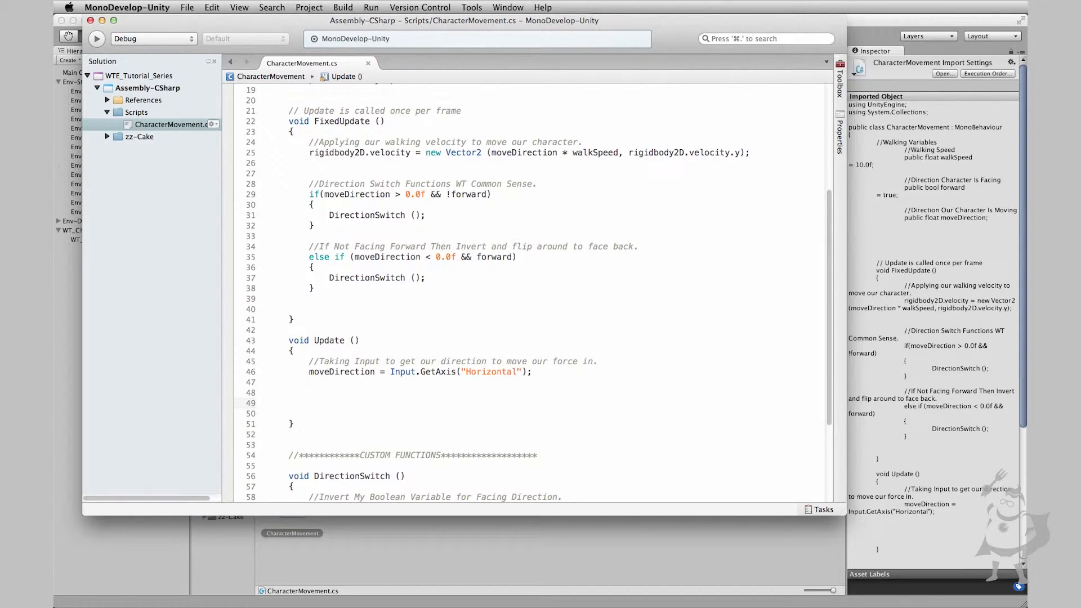
# - Type if(Input.GetButtonDown("Jump")) in Update
pyautogui.write('if')
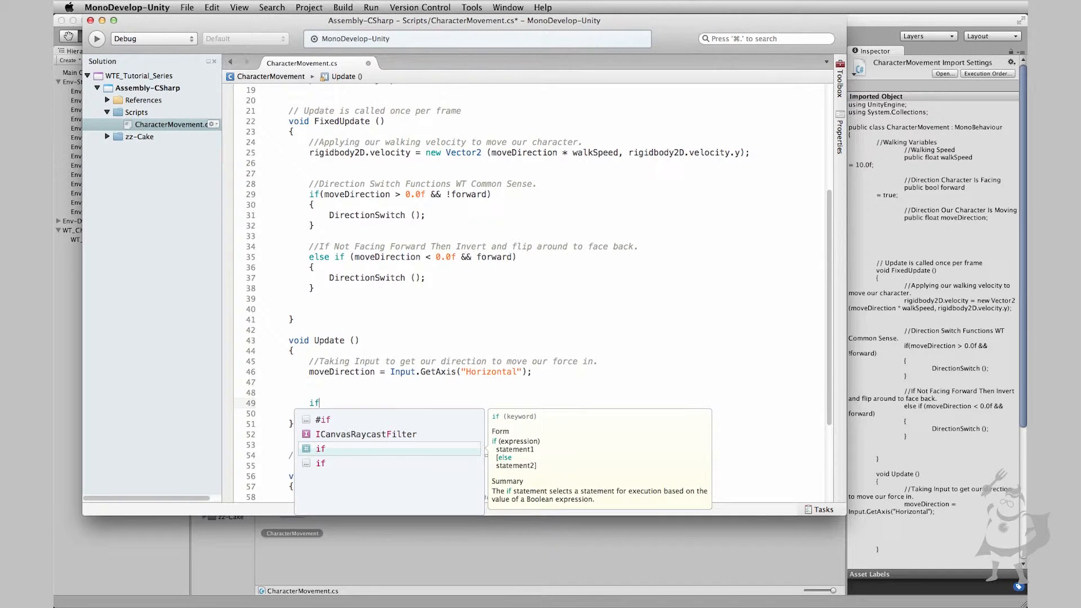
pyautogui.write('(Inpu')
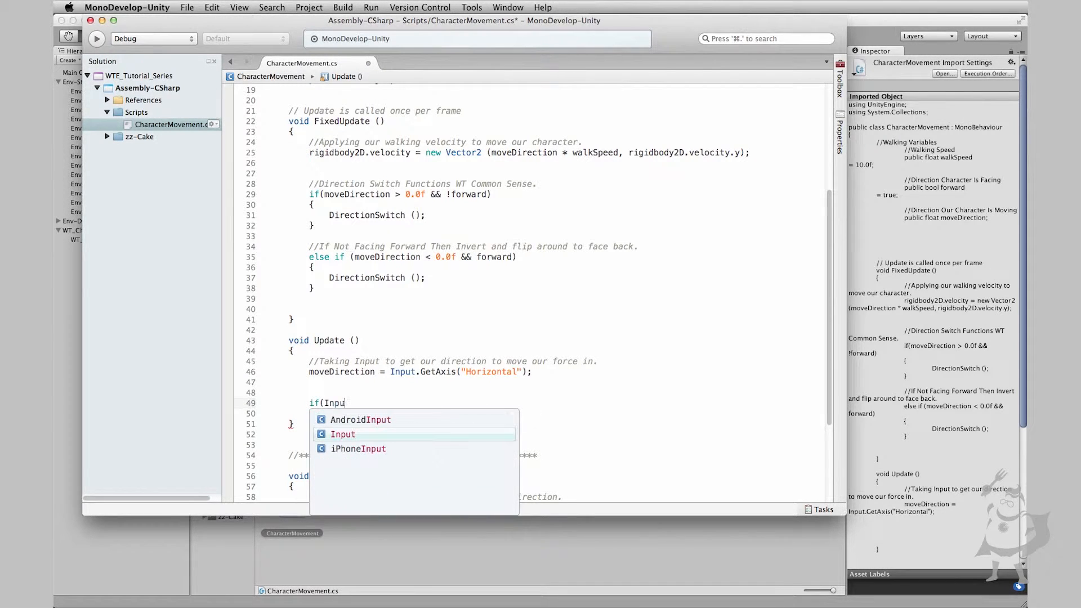
pyautogui.write('t.')
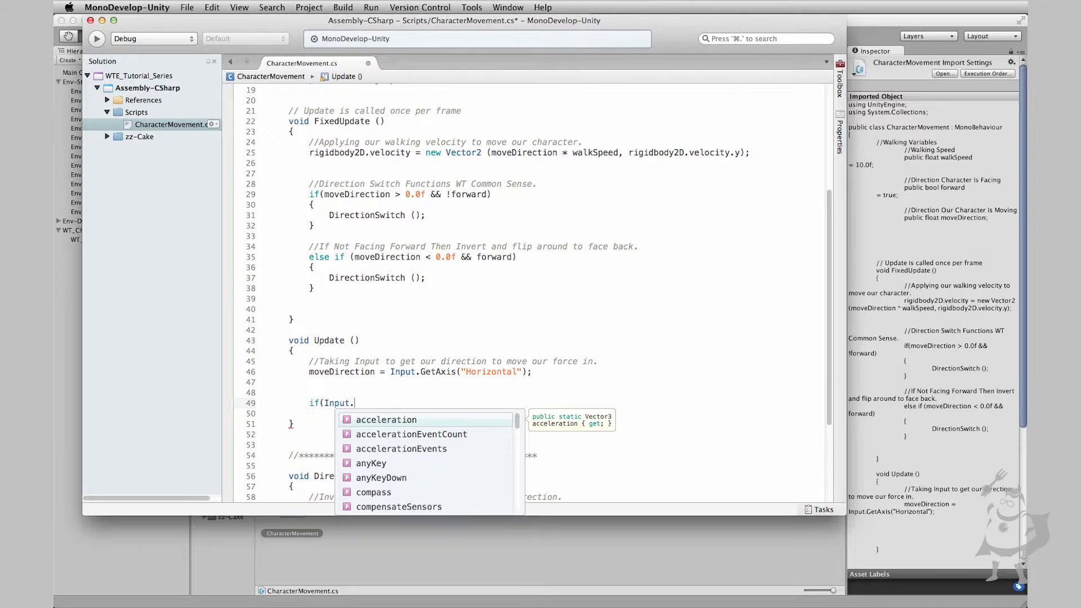
pyautogui.write('GetB')
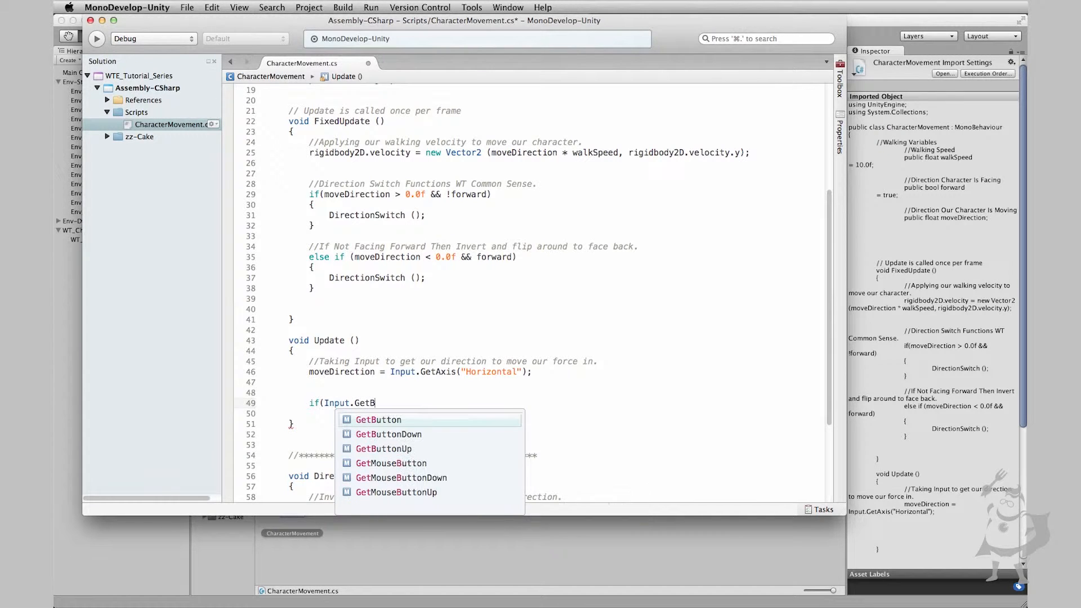
pyautogui.write('uttonDown')
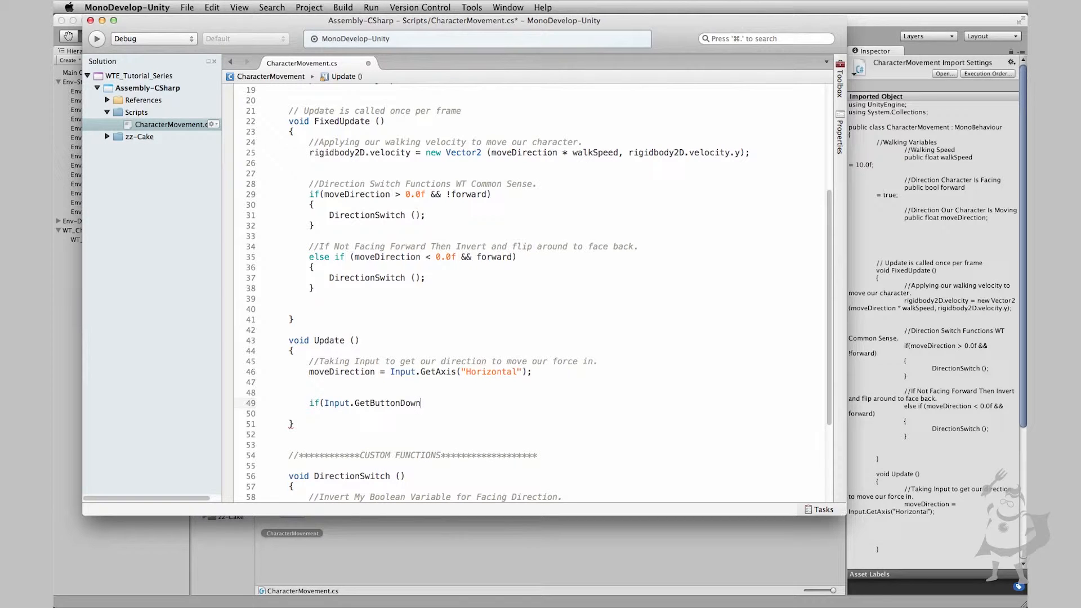
pyautogui.write('(')
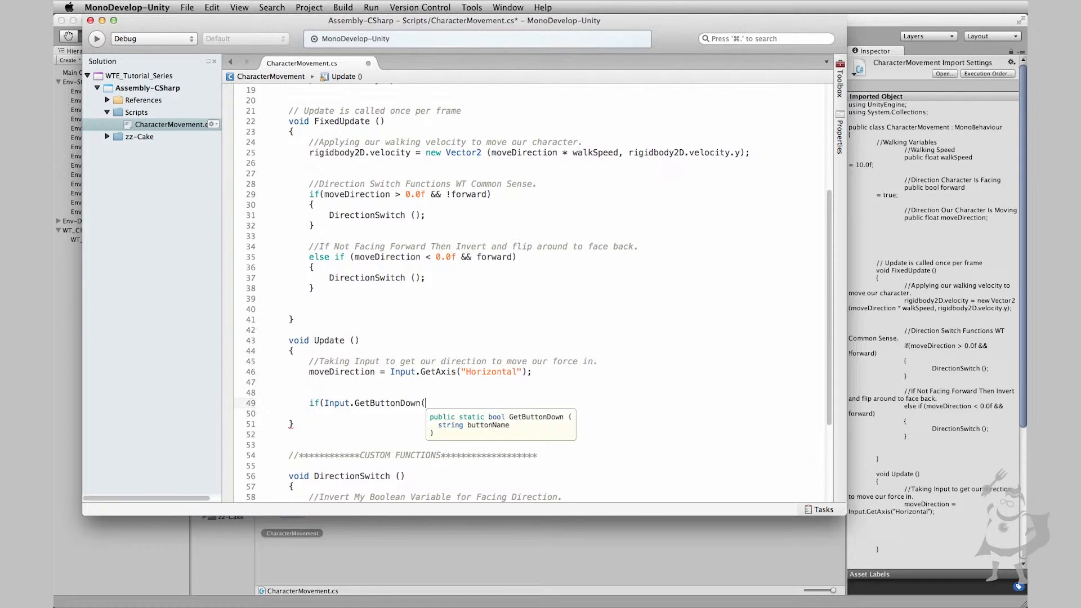
pyautogui.write('"')
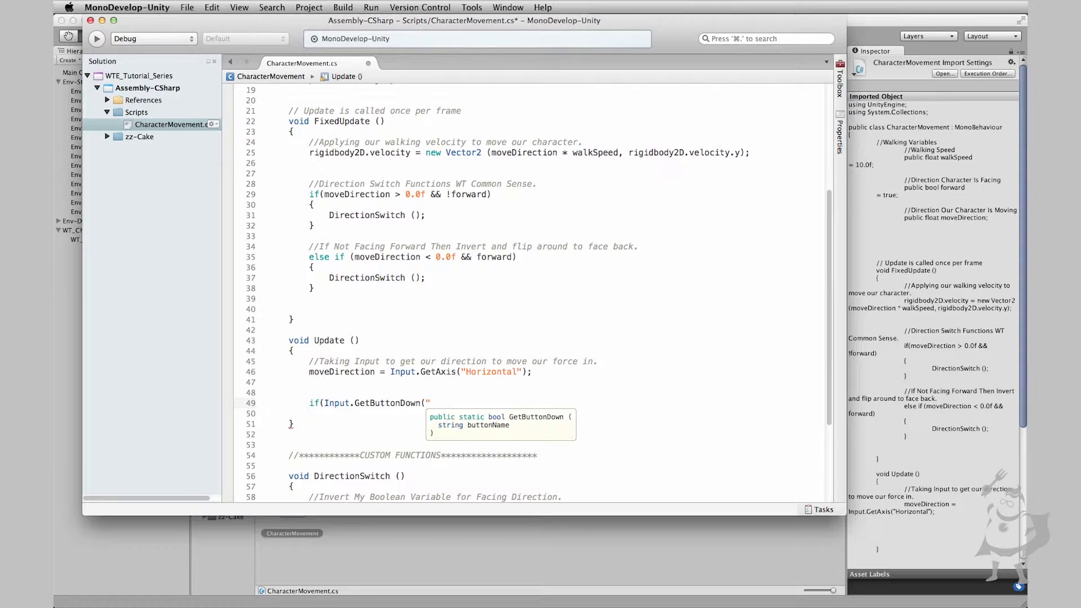
pyautogui.write('Jump')
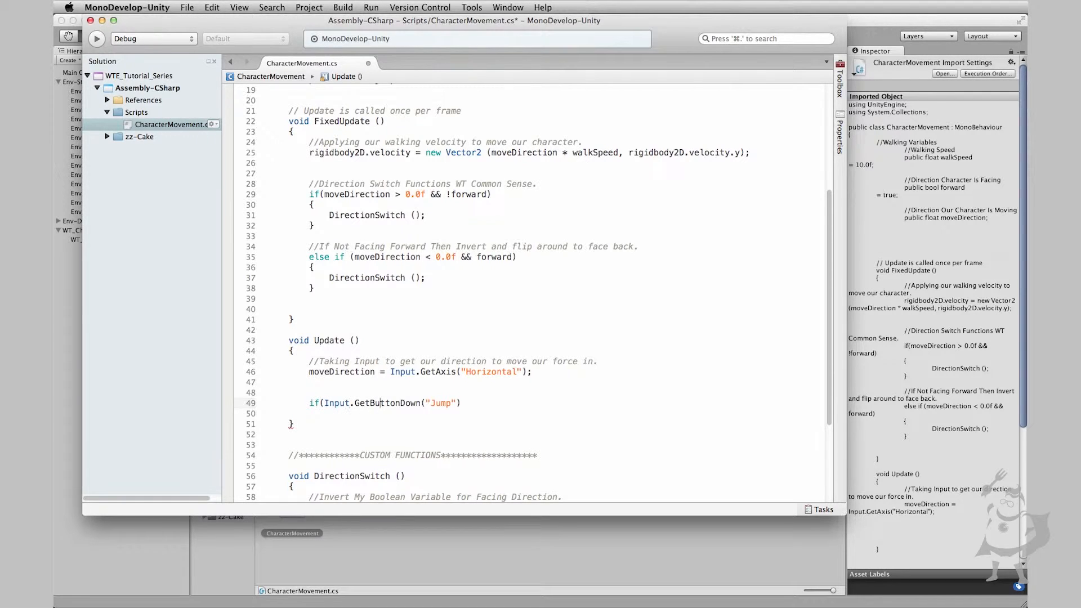
pyautogui.click(429, 402)
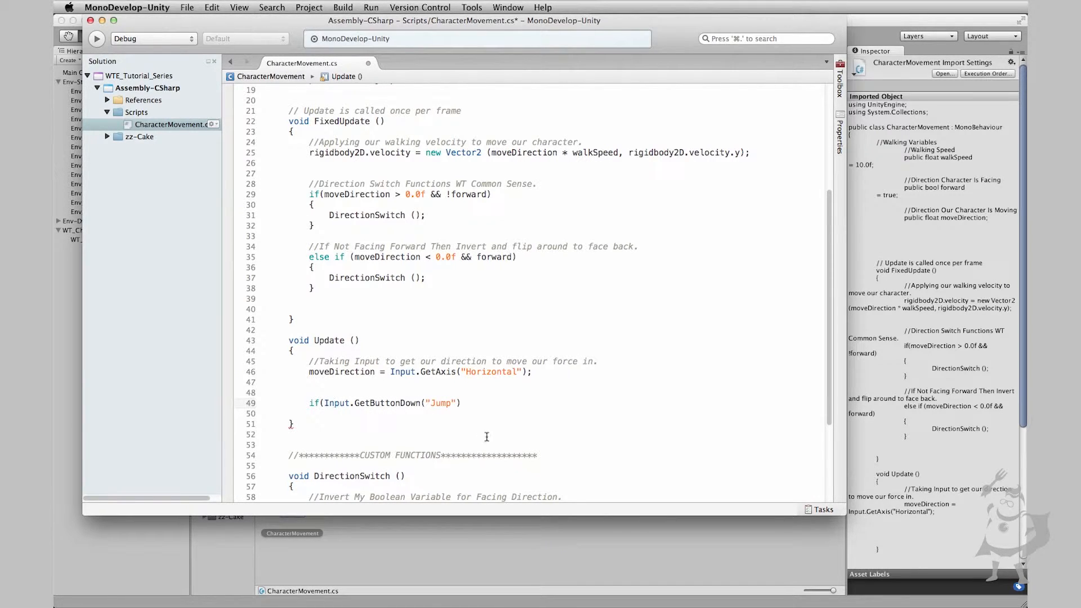
pyautogui.write(')')
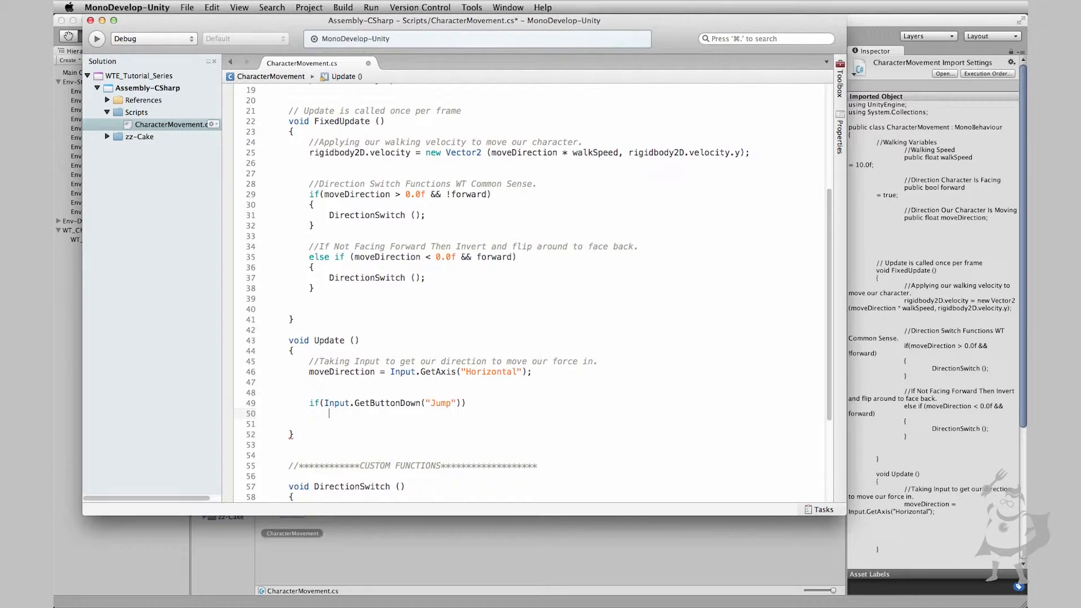
# - Add braces under the Jump check with rigidbody2D.AddForce inside, then switch to Unity
pyautogui.write('{')
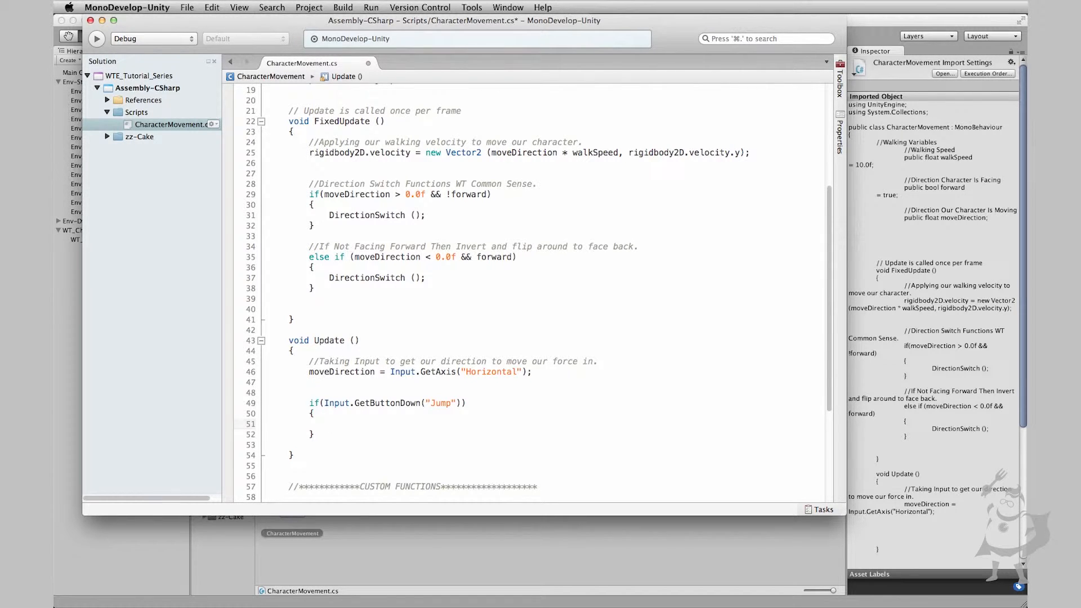
pyautogui.write('rigid')
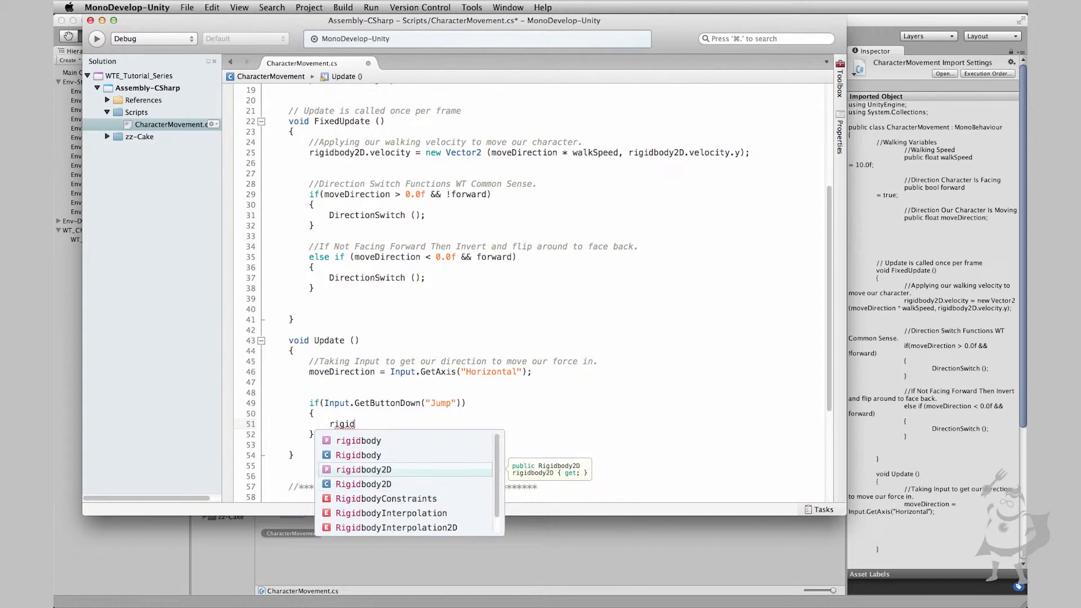
pyautogui.write('2D.AddForce')
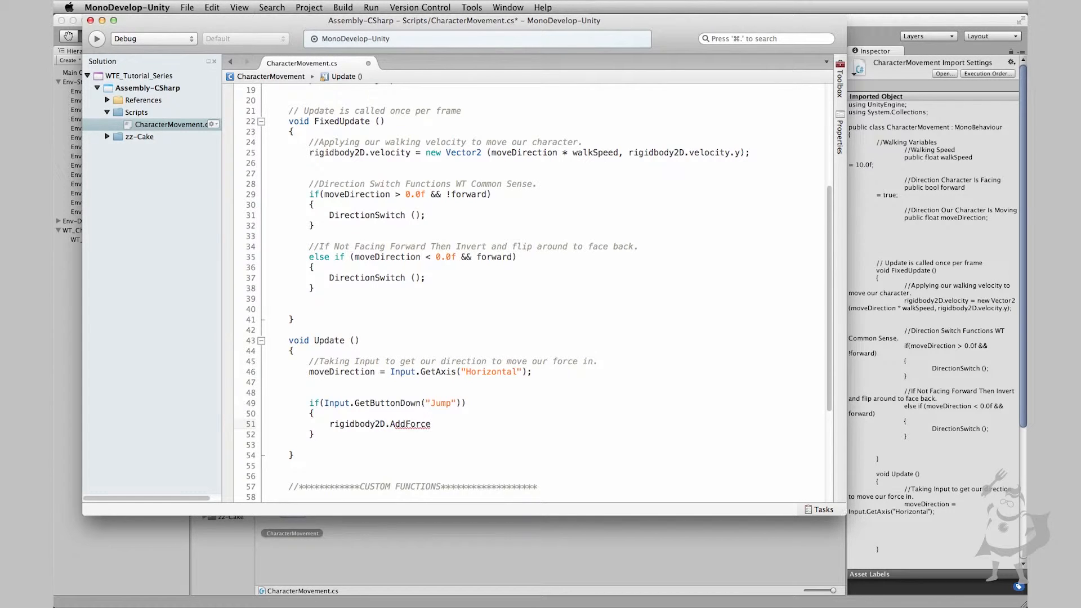
pyautogui.click(430, 424)
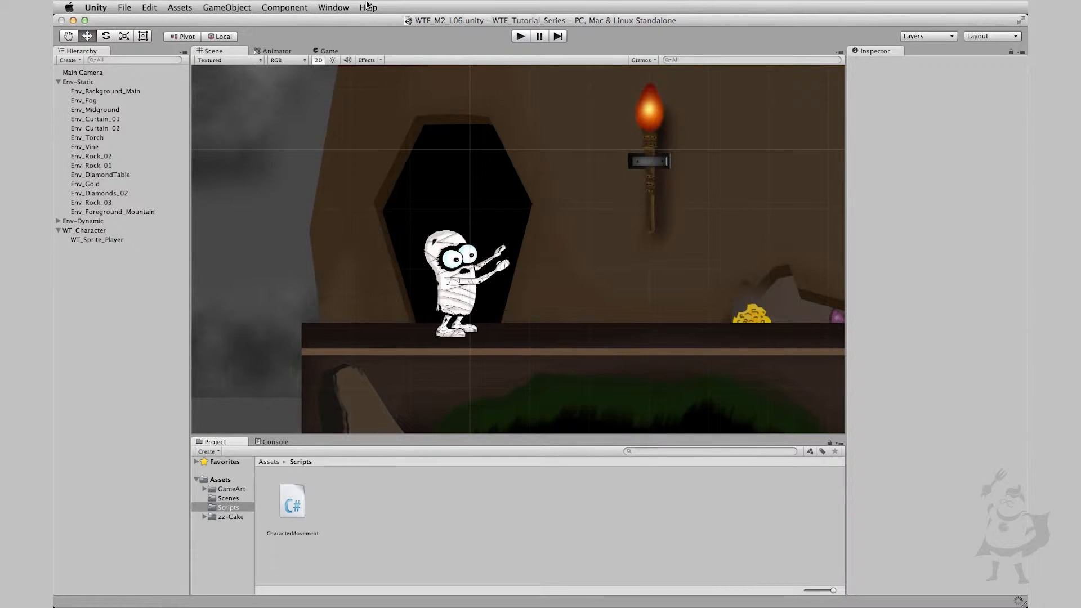
# - Double-click CharacterMovement in the Project panel to reopen it in MonoDevelop
pyautogui.click(368, 8)
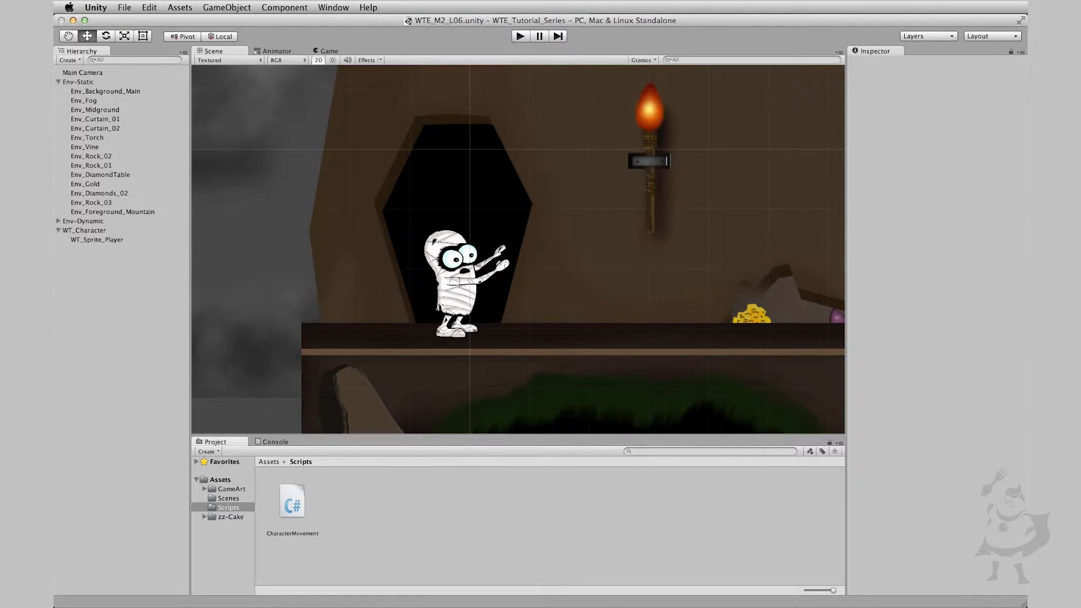
pyautogui.doubleClick(292, 501)
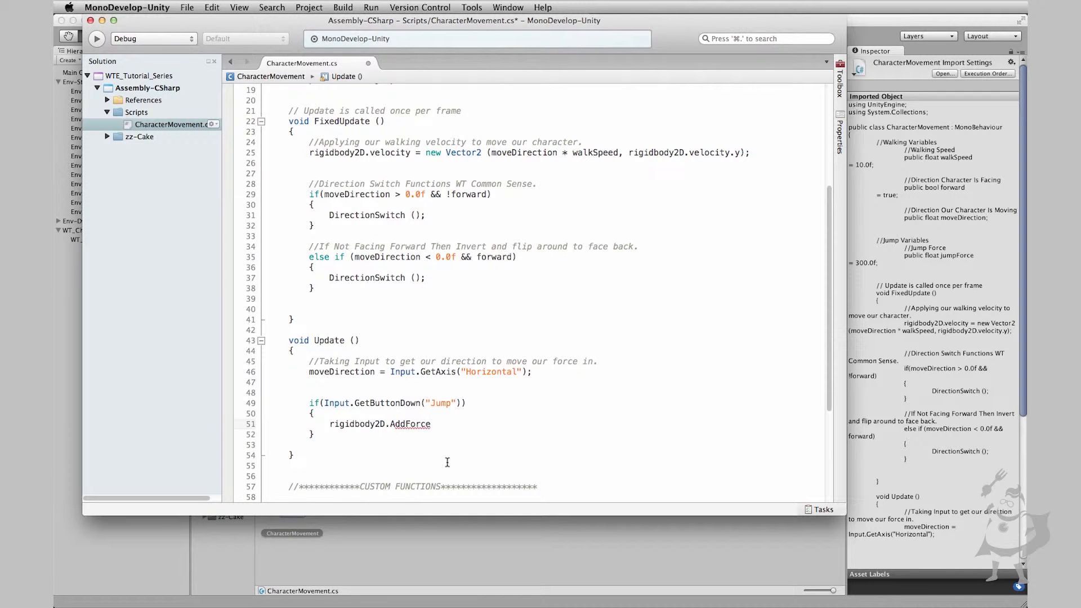
# - Finish the call as rigidbody2D.AddForce(new Vector2 (0.0f, jumpForce));
pyautogui.click(431, 424)
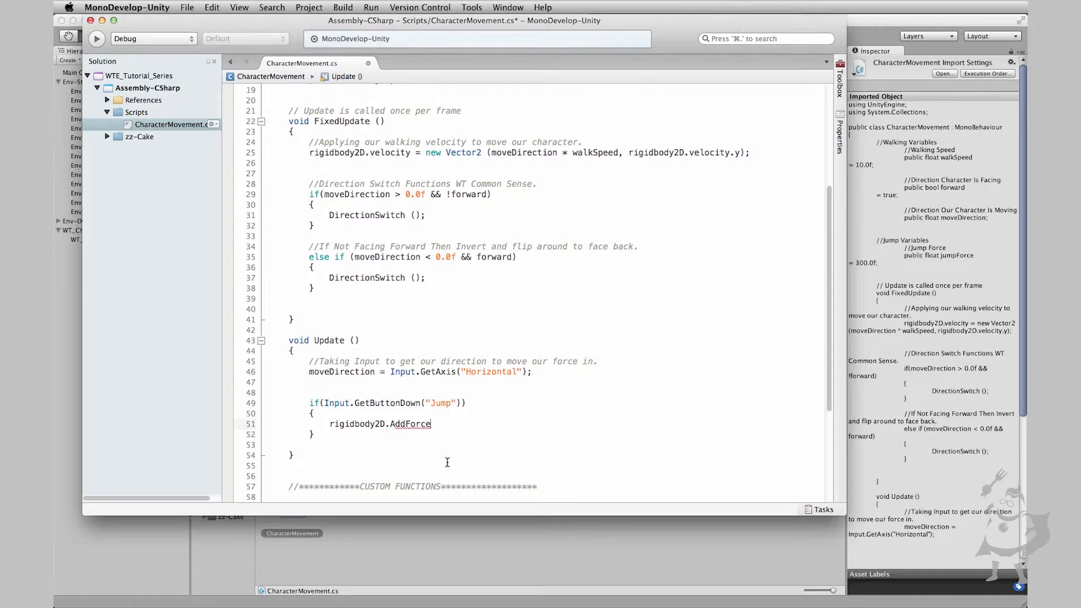
pyautogui.write('(')
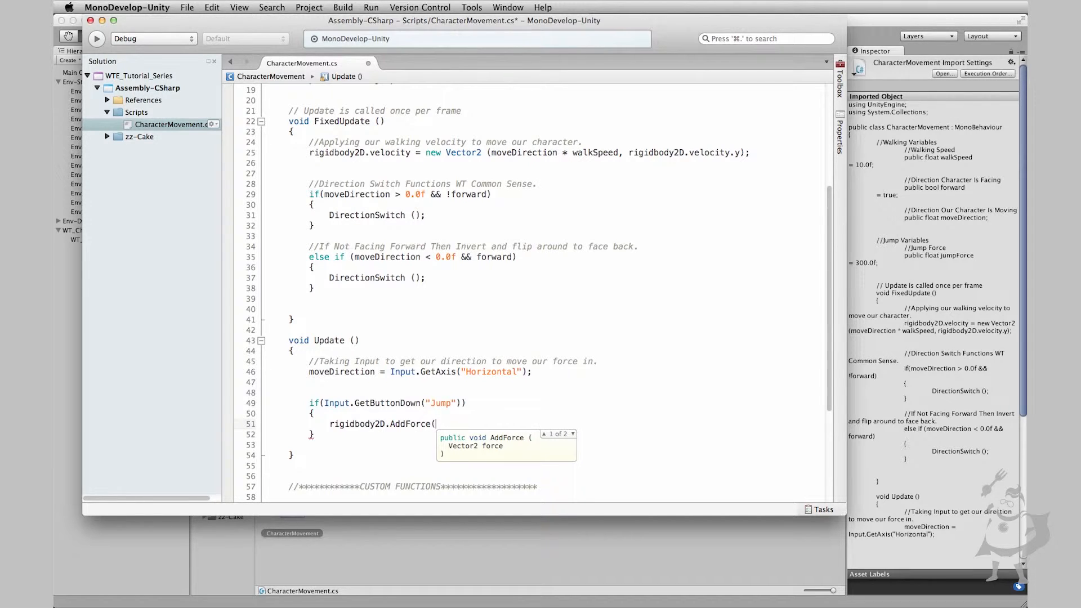
pyautogui.write('new')
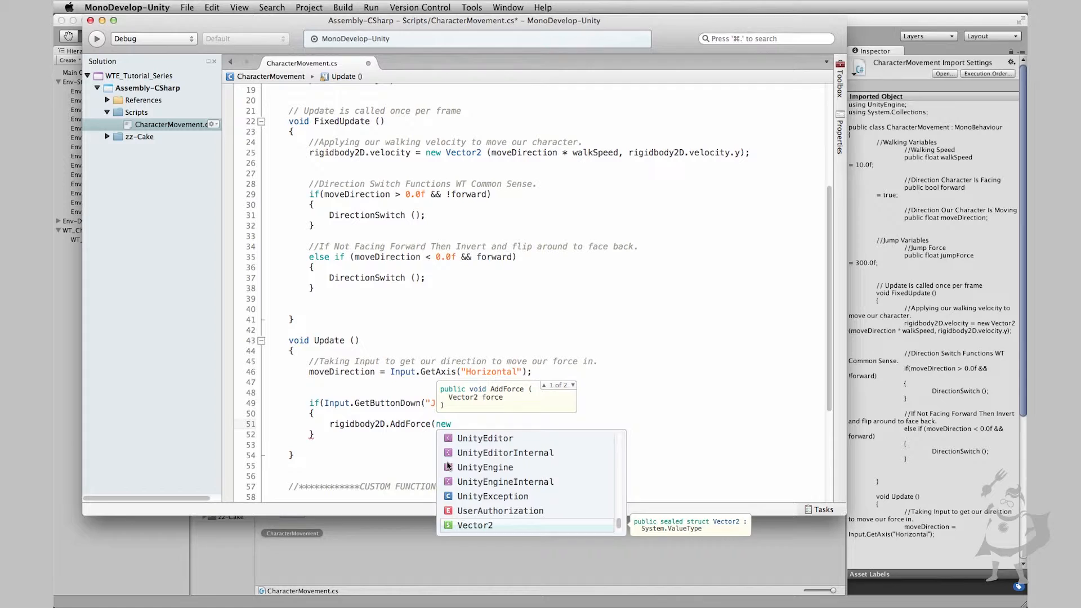
pyautogui.write('Vector2')
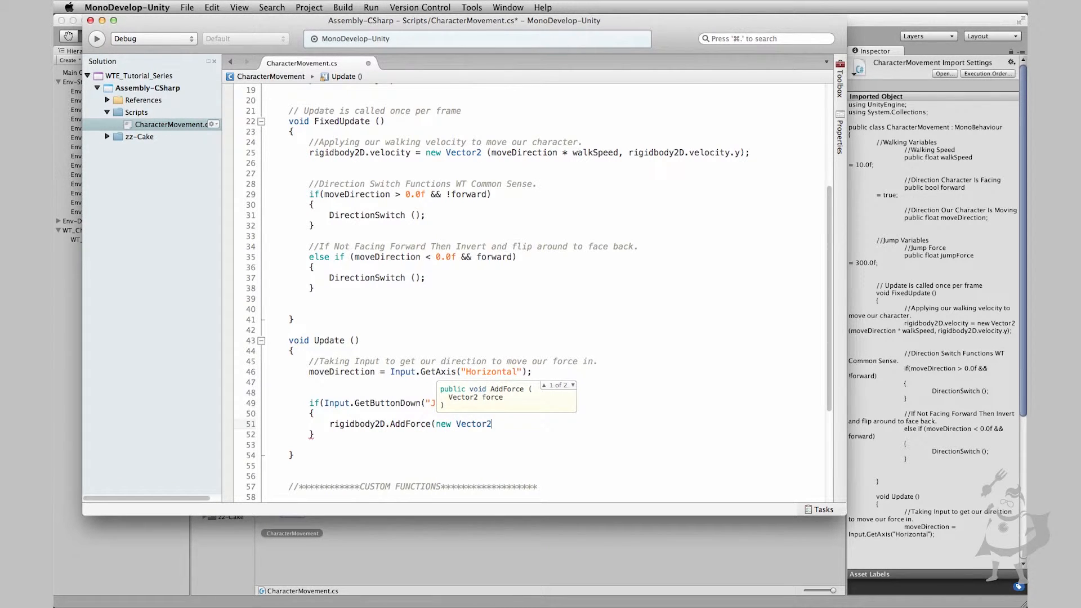
pyautogui.write('ump')
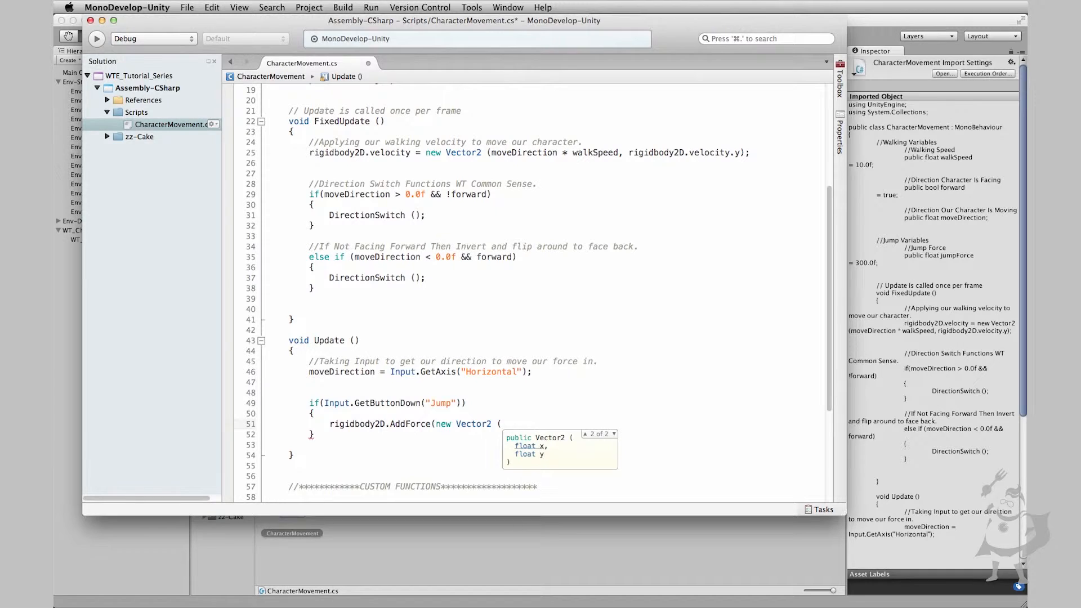
pyautogui.write('0')
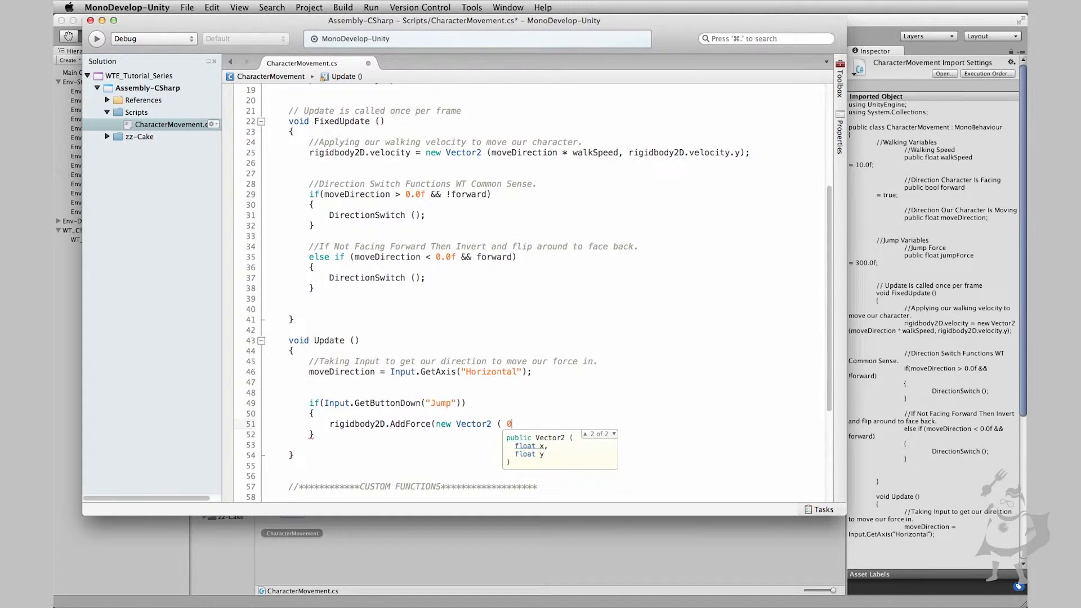
pyautogui.write('.0f,')
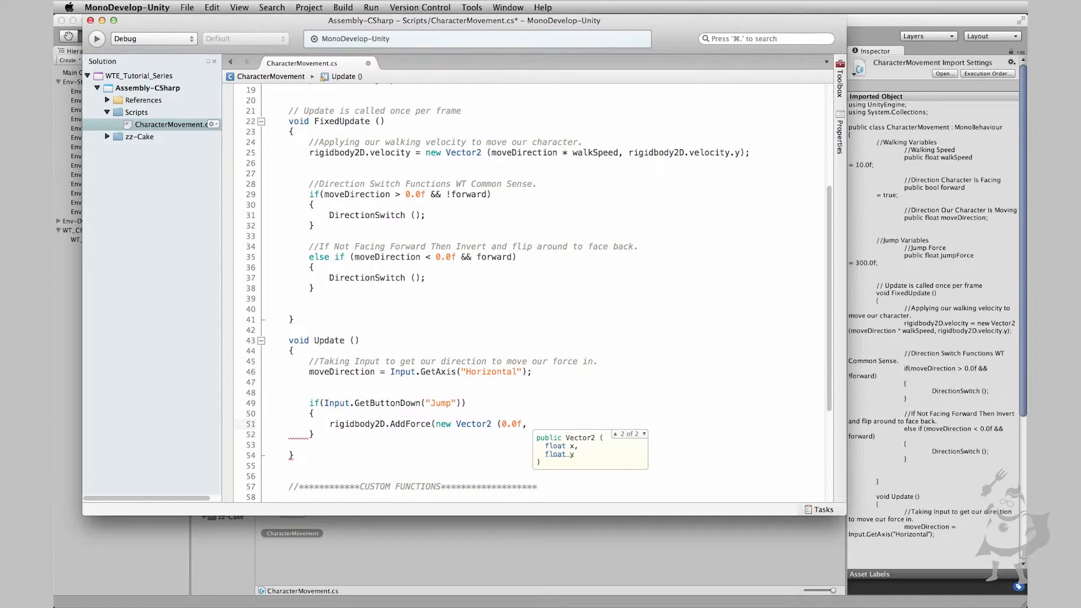
pyautogui.write('jum')
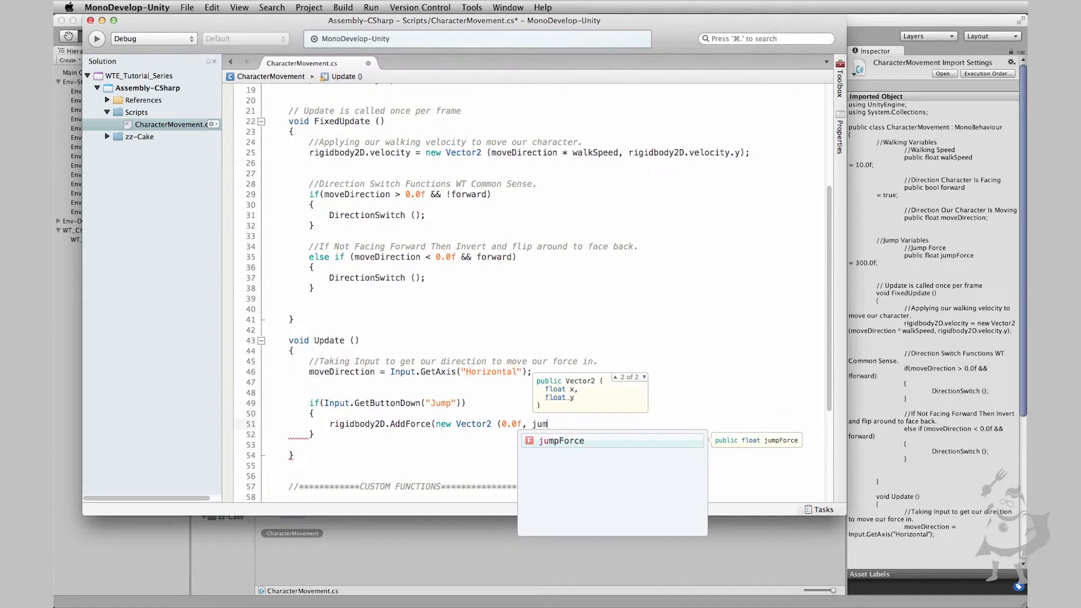
pyautogui.press('Tab')
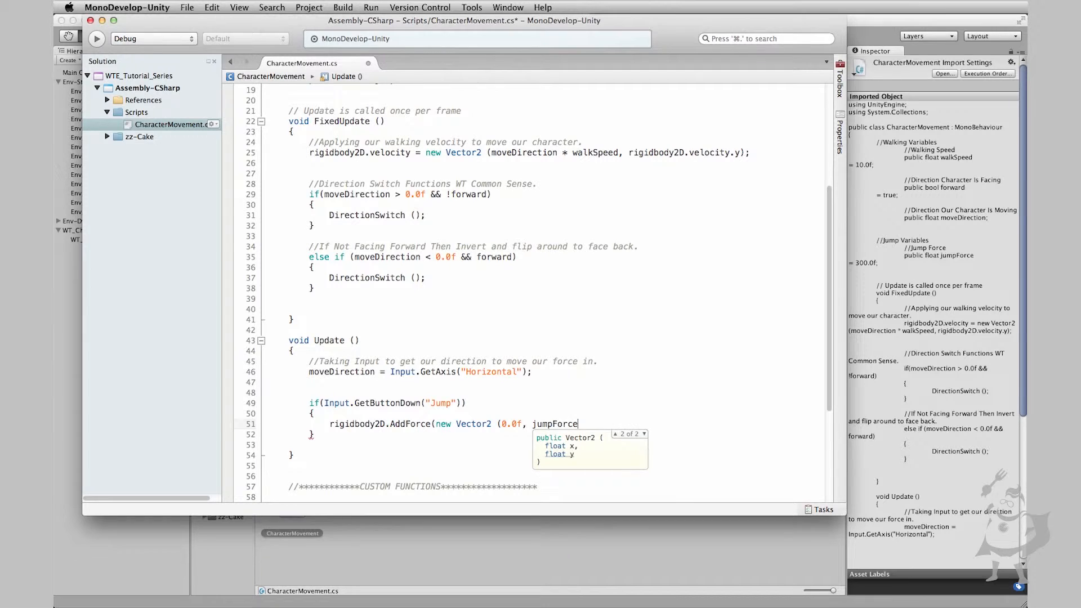
pyautogui.write(')')
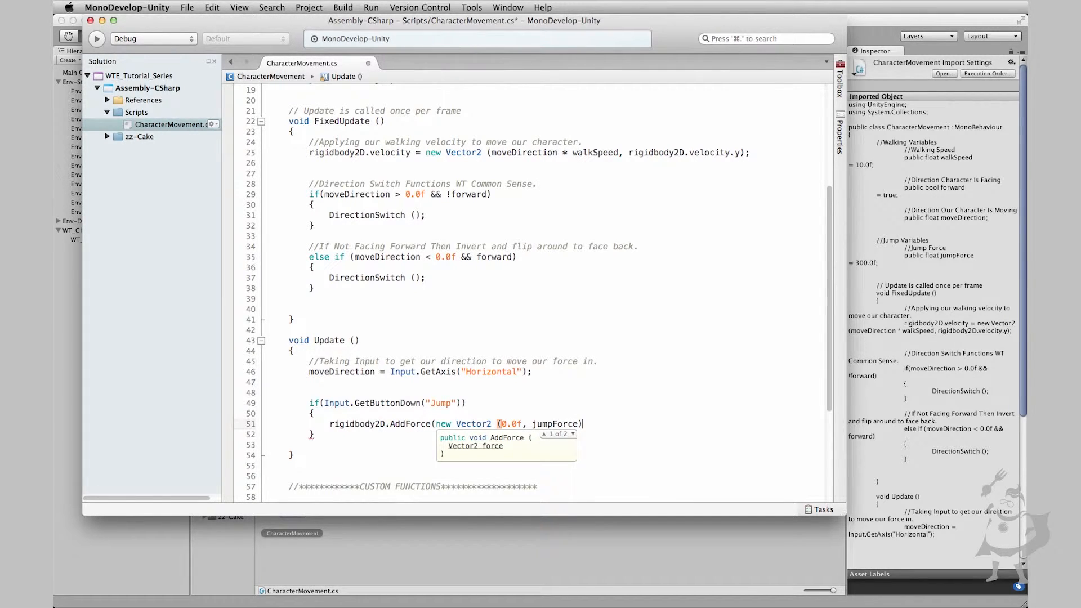
pyautogui.moveTo(567, 309)
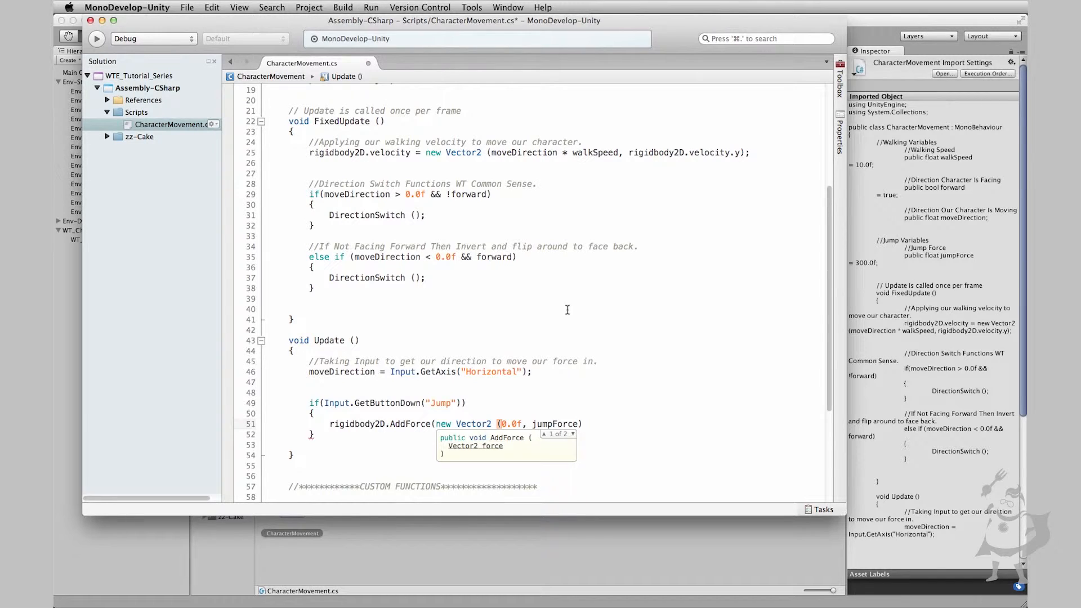
pyautogui.moveTo(459, 425)
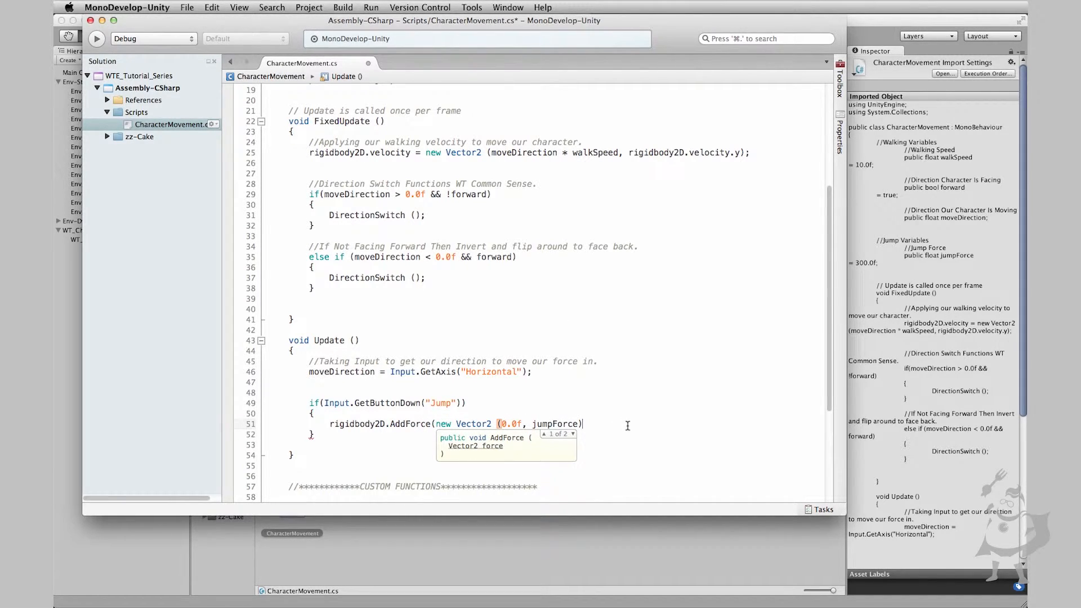
pyautogui.write(')')
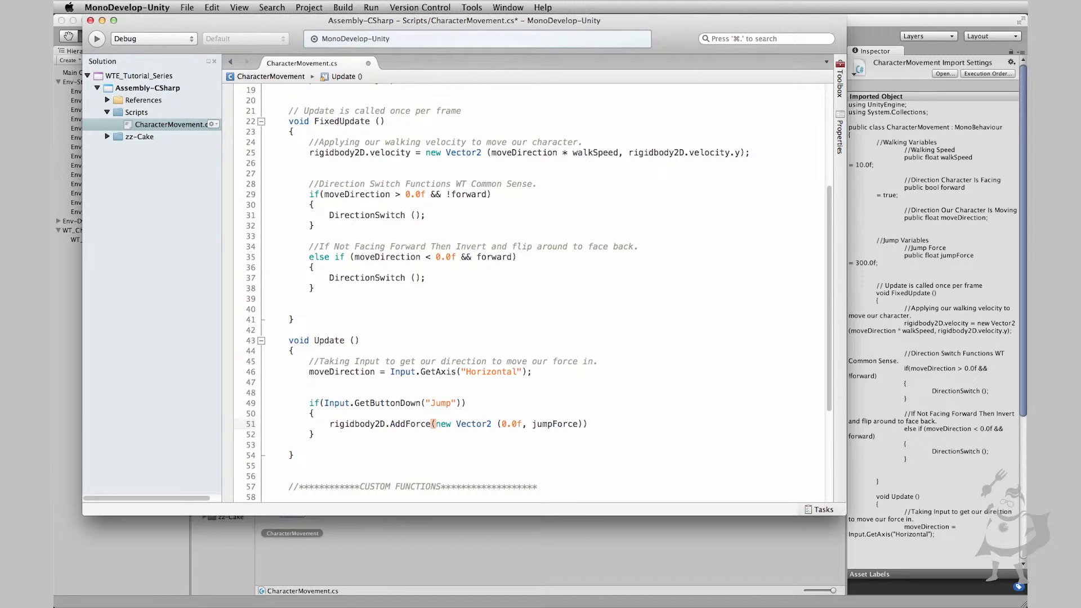
pyautogui.write(';')
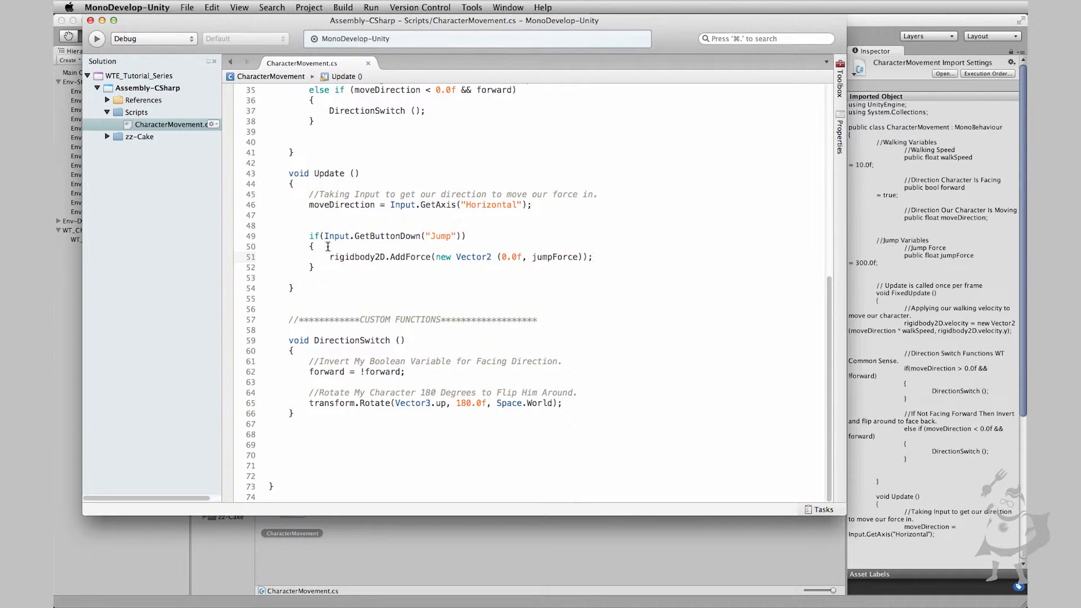
pyautogui.moveTo(319, 235)
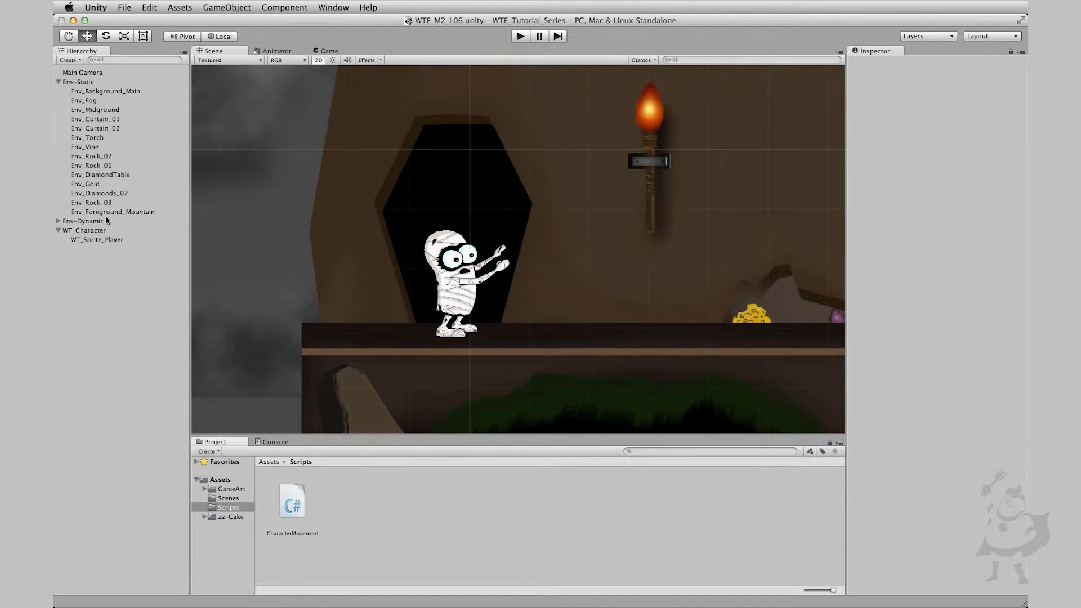
# - Select WT_Character and press Play to test walking and jumping
pyautogui.click(84, 229)
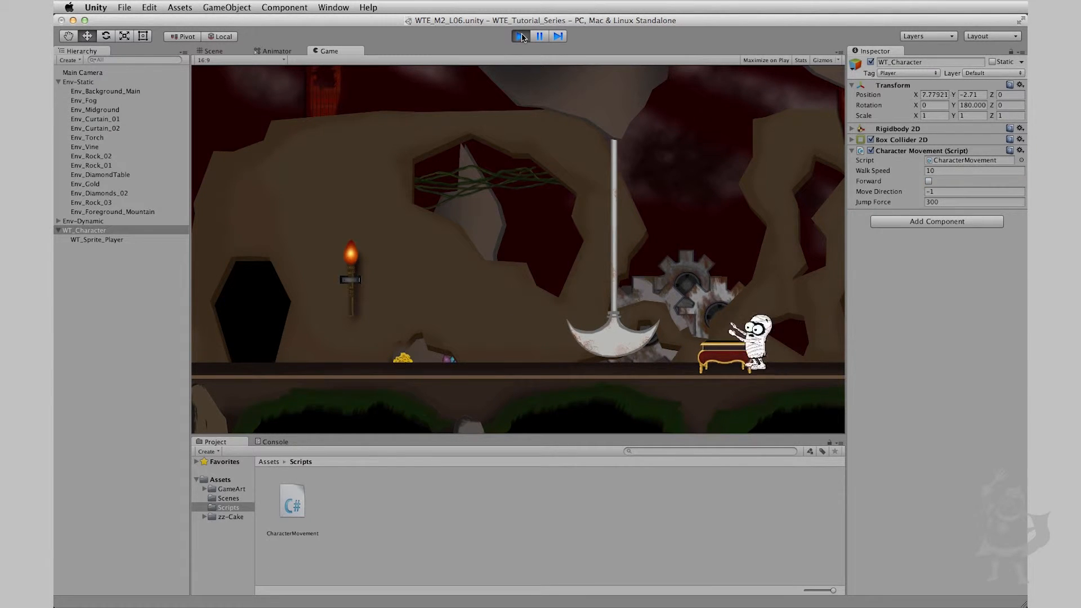
pyautogui.click(928, 180)
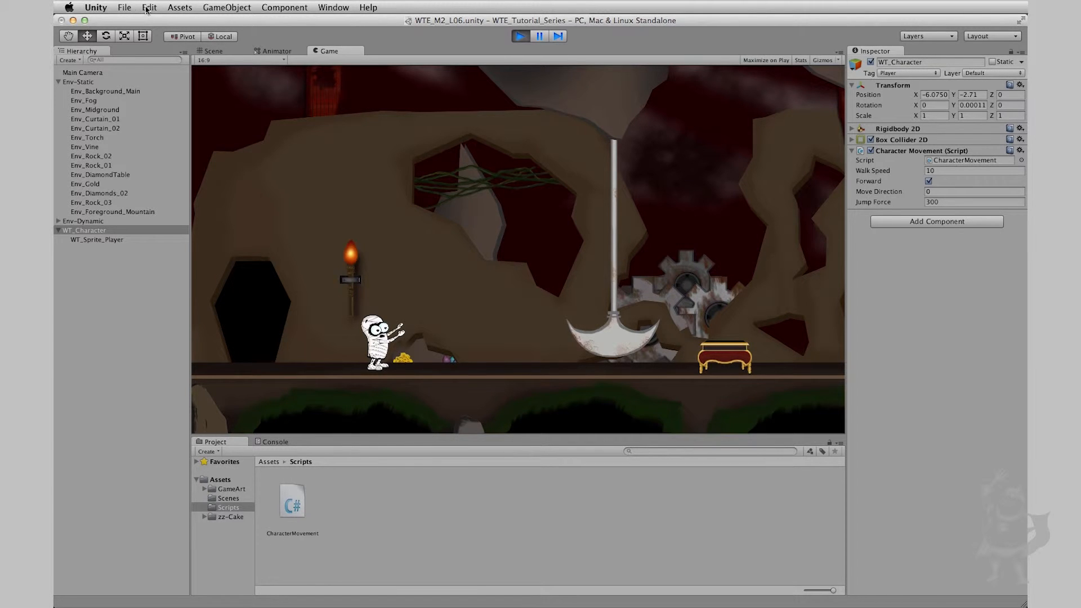
# - Show Physics 2D project settings from the Edit menu, with gravity Y at -9.81
pyautogui.click(149, 8)
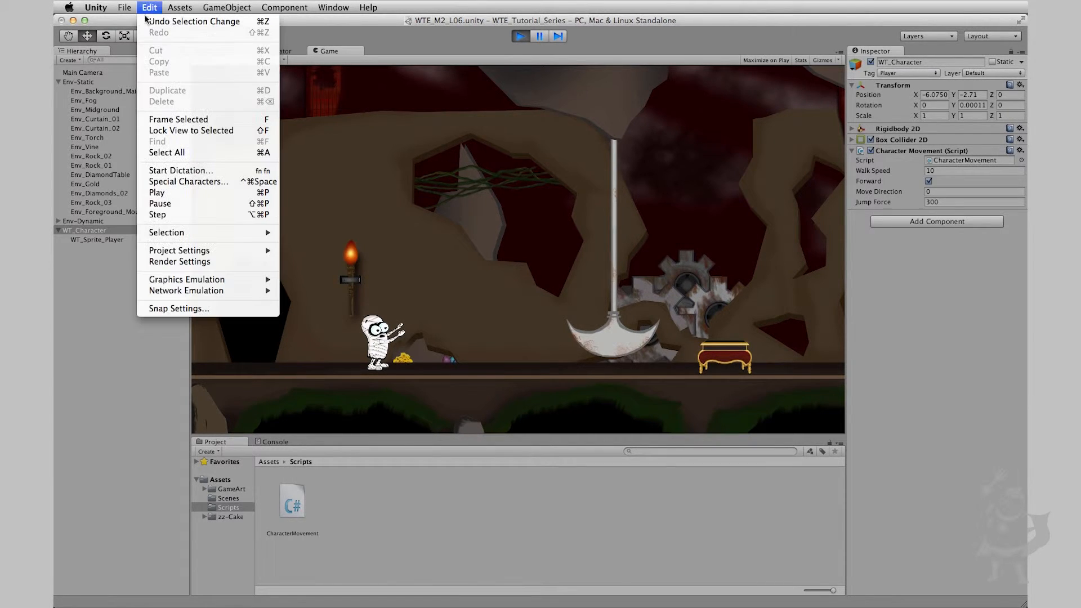
pyautogui.moveTo(179, 249)
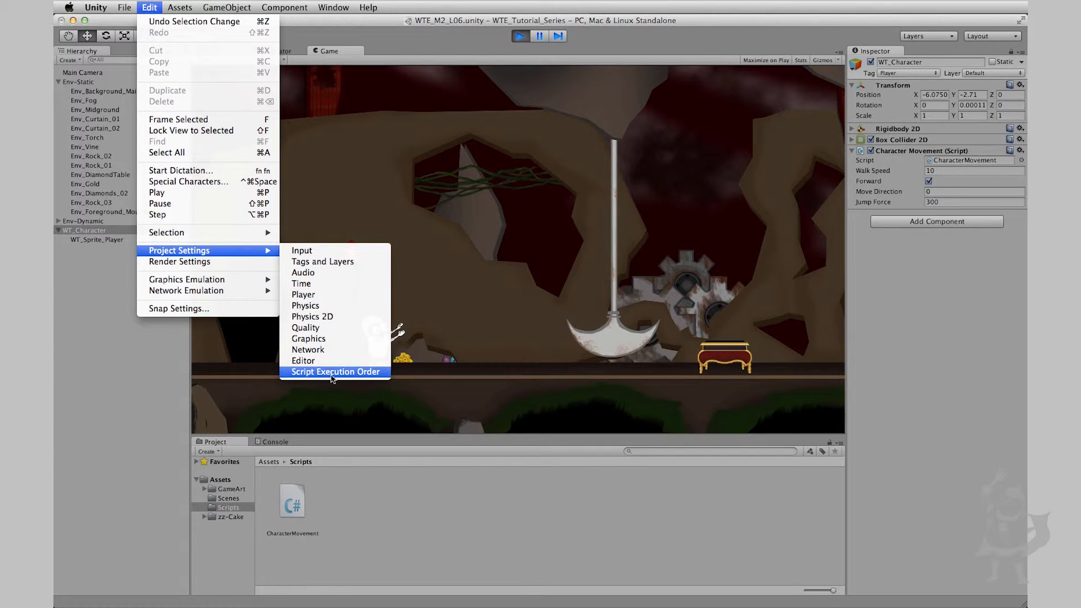
pyautogui.moveTo(313, 316)
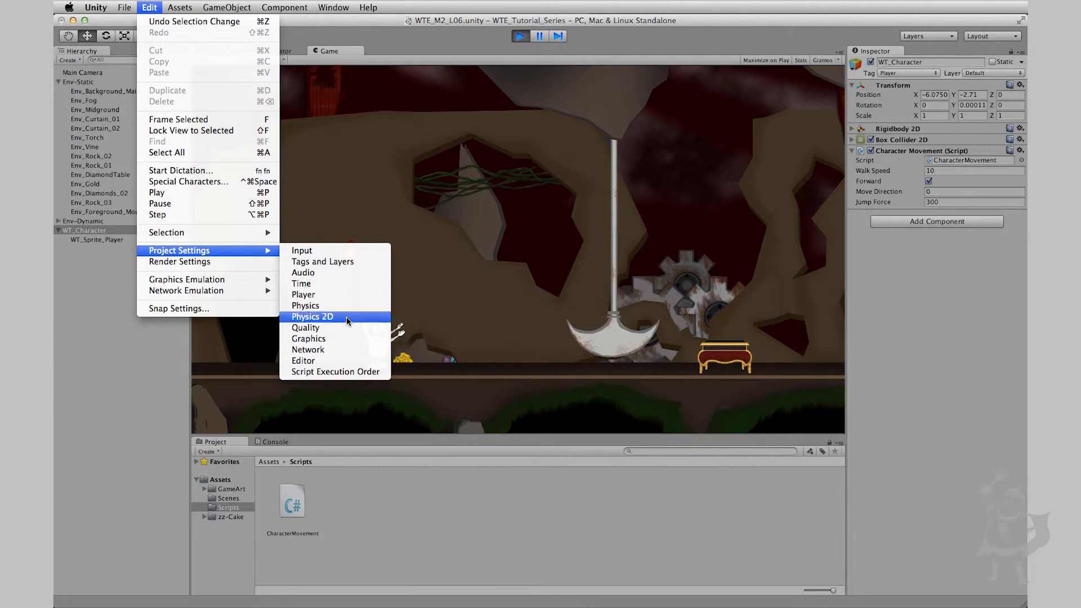
pyautogui.click(313, 316)
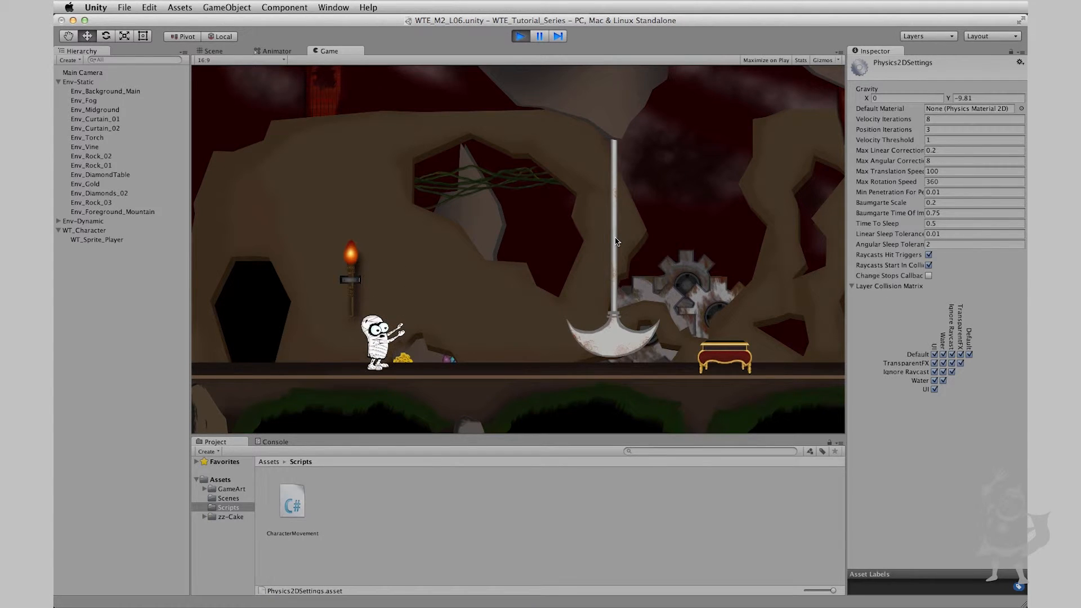
# - Raise Physics 2D gravity during play and test jumps in the Game view
pyautogui.click(987, 98)
pyautogui.write('-14.33')
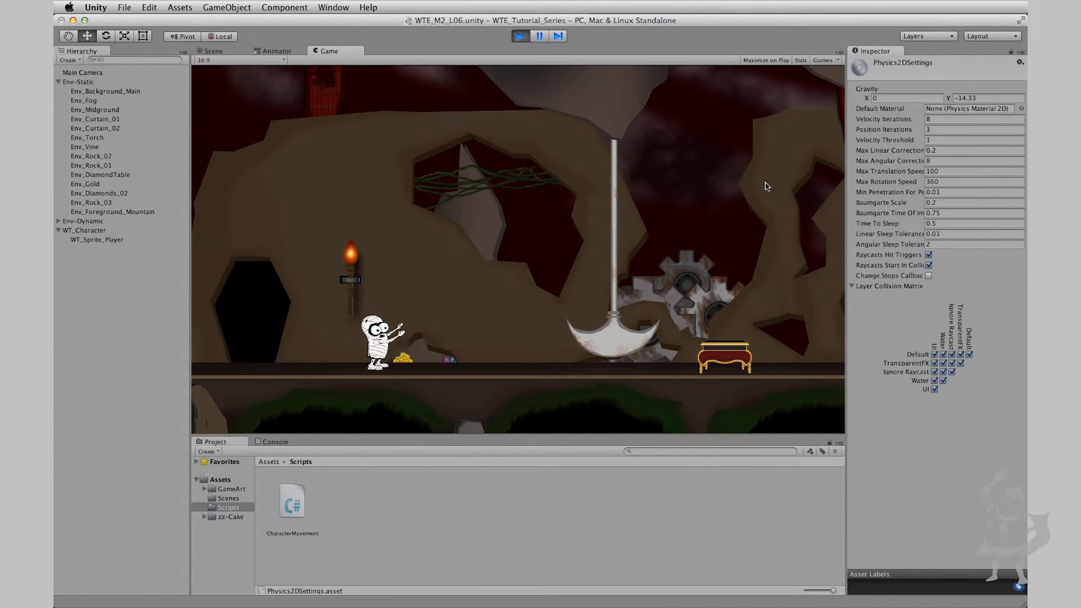
pyautogui.click(988, 98)
pyautogui.write('-9.81')
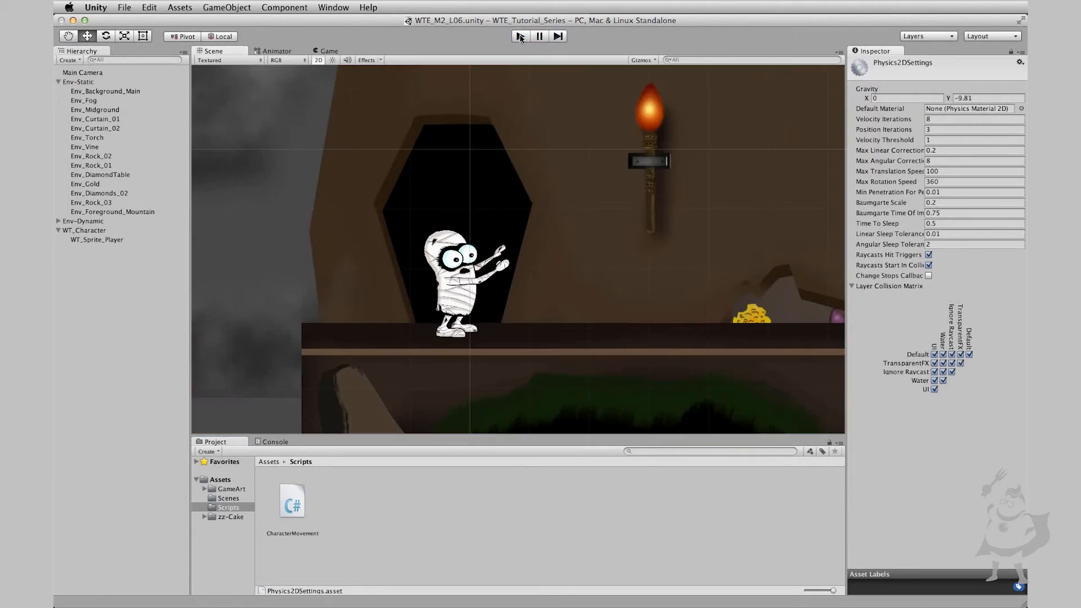
# - Set Physics 2D gravity Y to -18, test a jump in Play mode, then reopen CharacterMovement
pyautogui.click(986, 98)
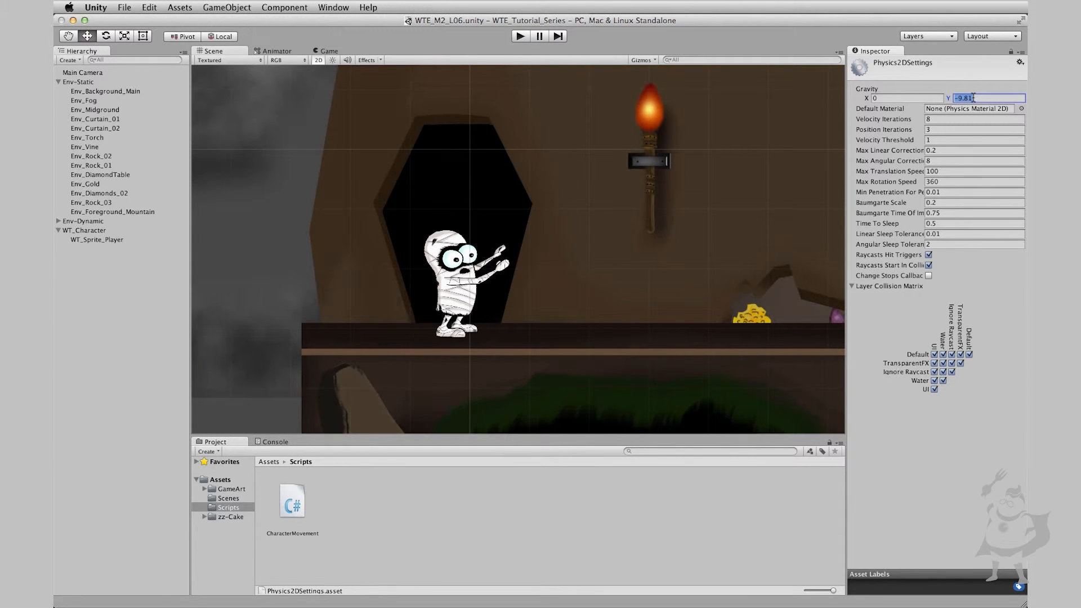
pyautogui.write('-18')
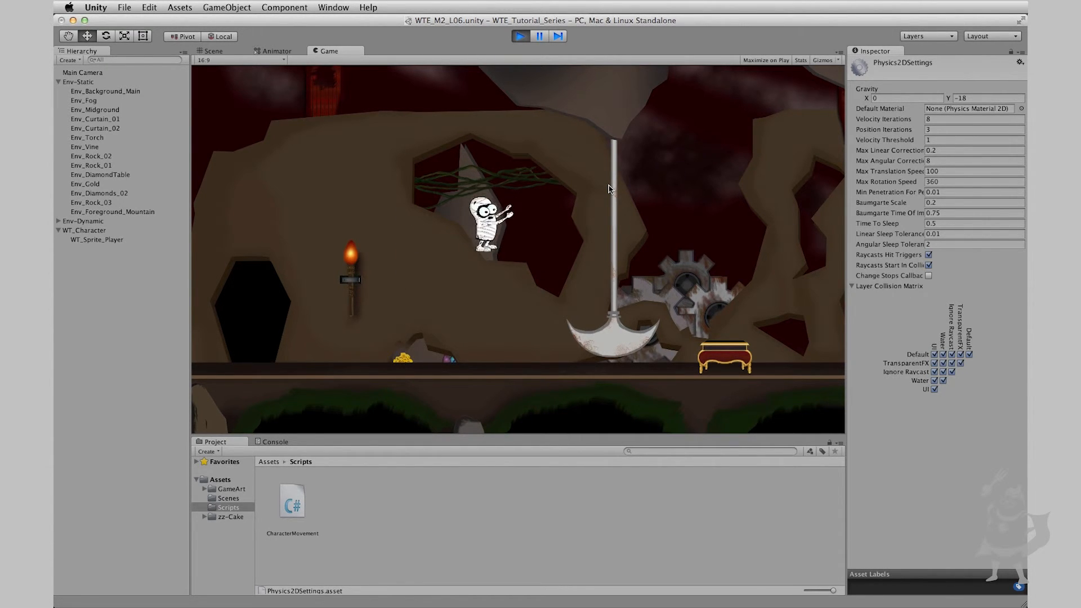
pyautogui.click(519, 36)
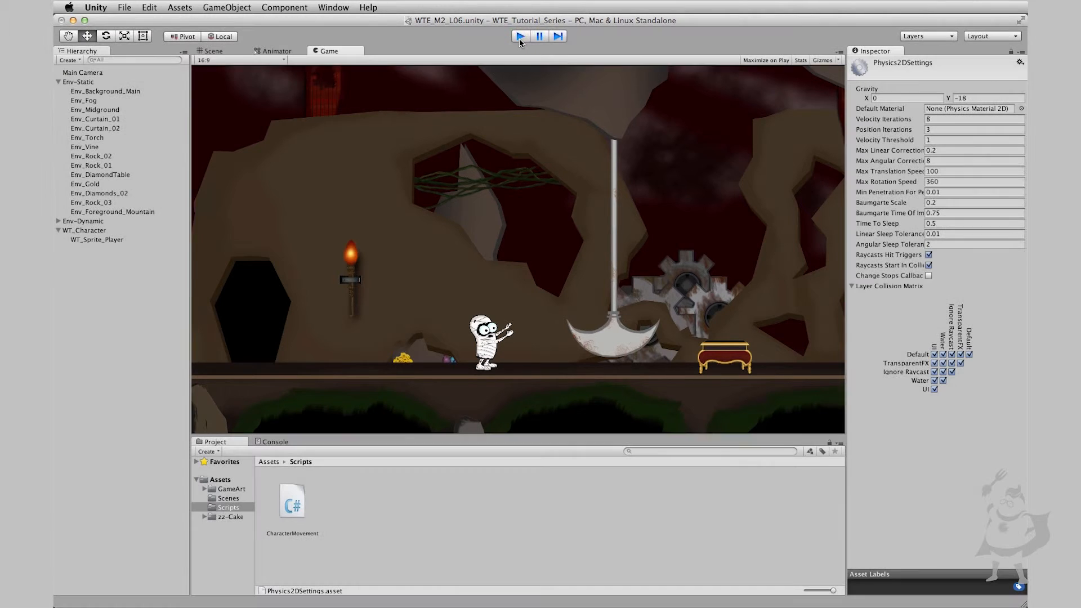
pyautogui.click(212, 50)
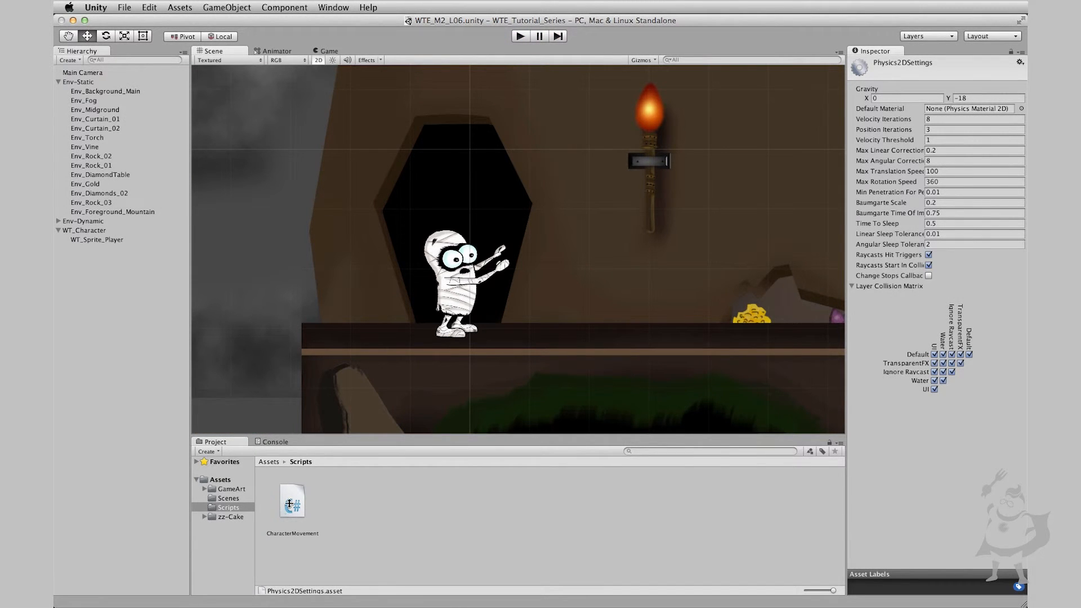
pyautogui.doubleClick(292, 500)
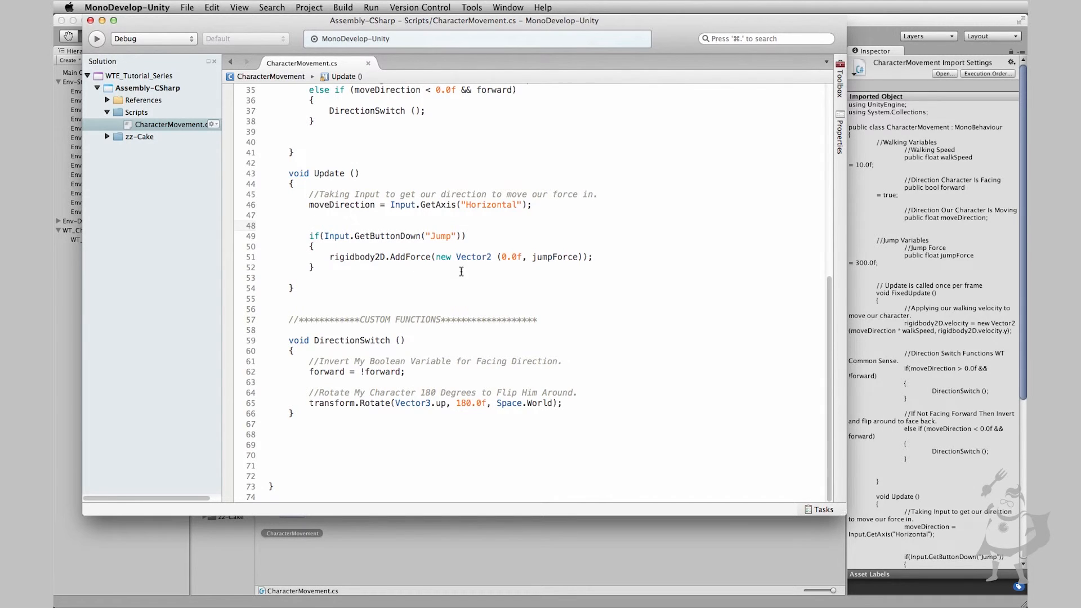
pyautogui.moveTo(379, 239)
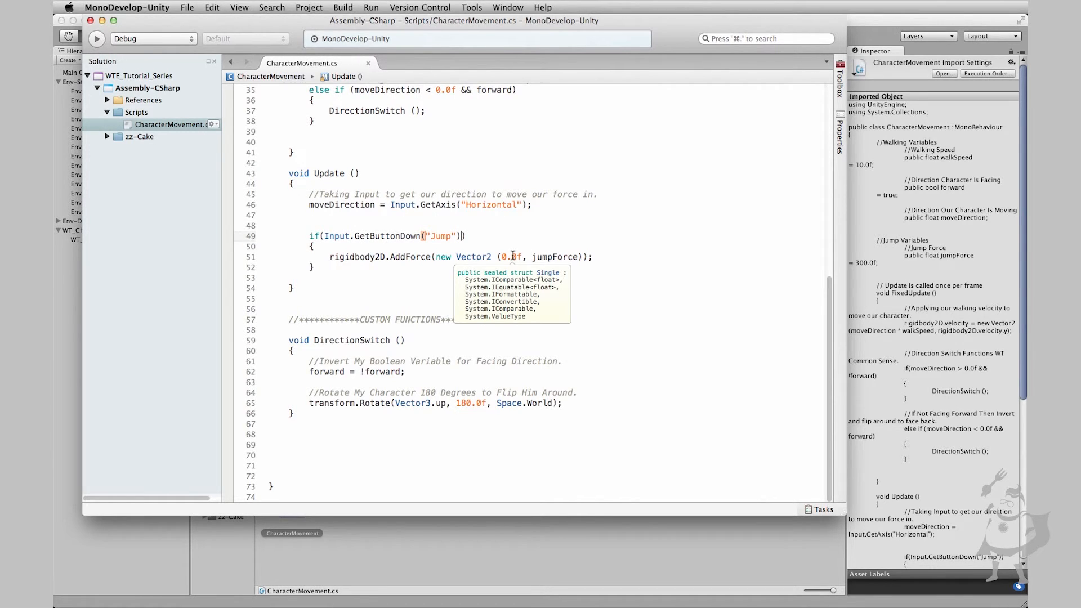
pyautogui.moveTo(746, 271)
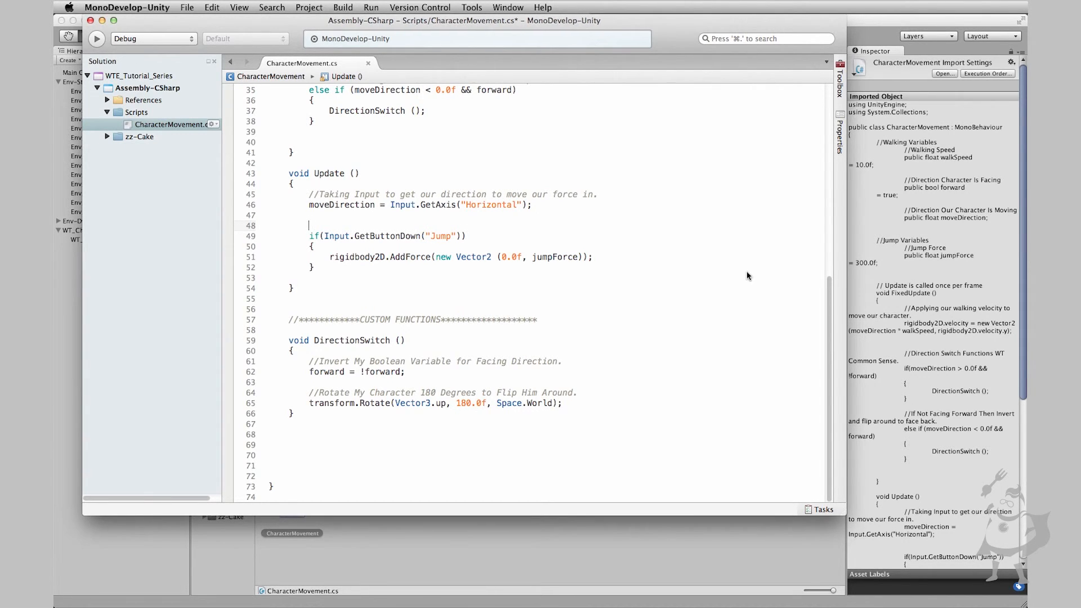
# - Write the comment '//Add Jumping Force to Wraptuck to make him jump' on line 48
pyautogui.write('//')
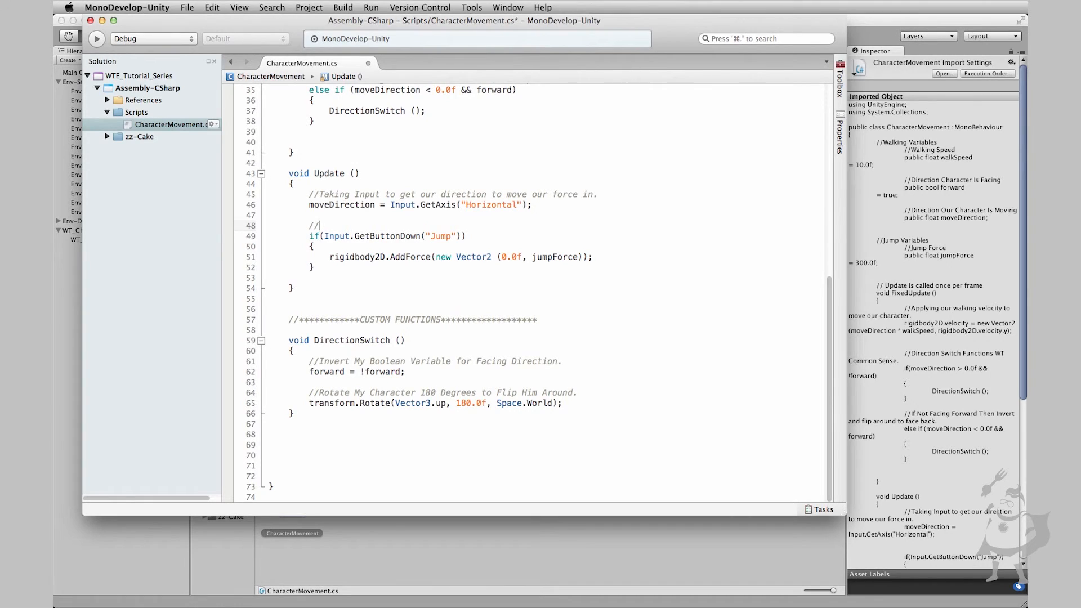
pyautogui.write('Add J')
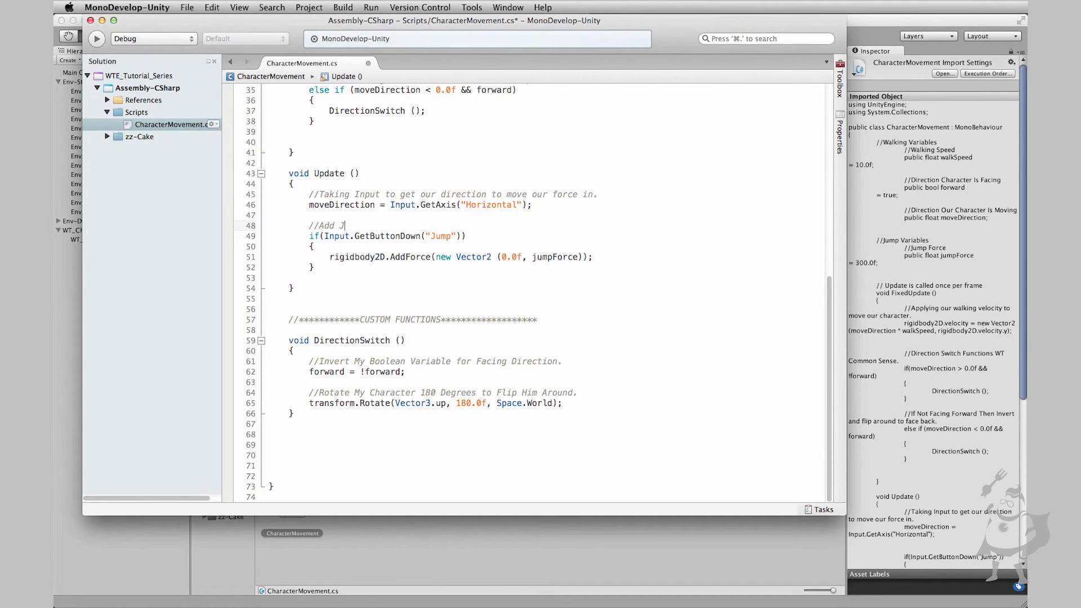
pyautogui.write('umping Force to')
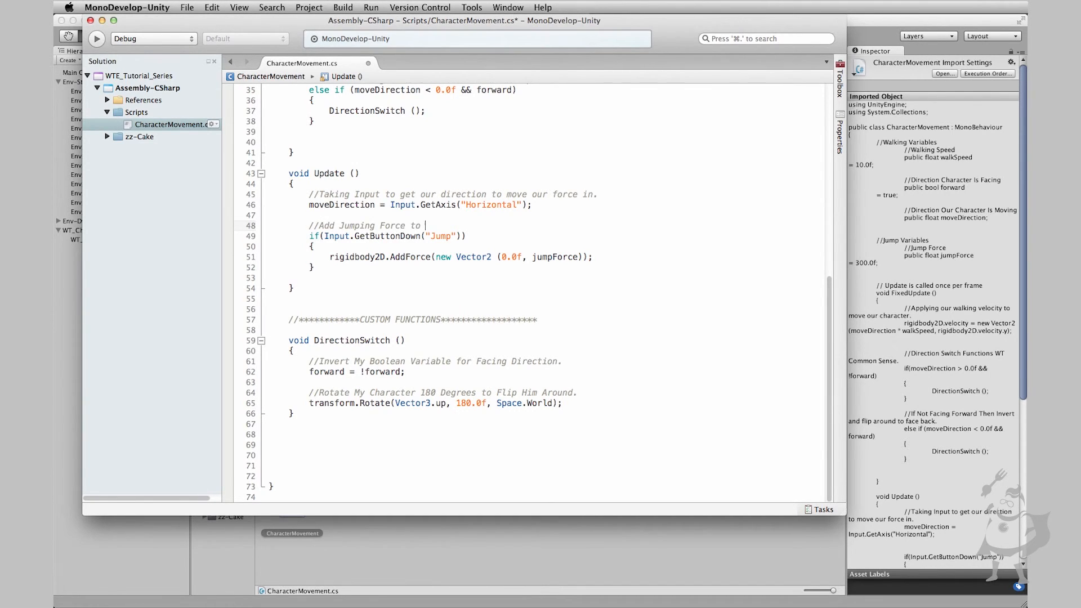
pyautogui.write('Wraptuck to mak')
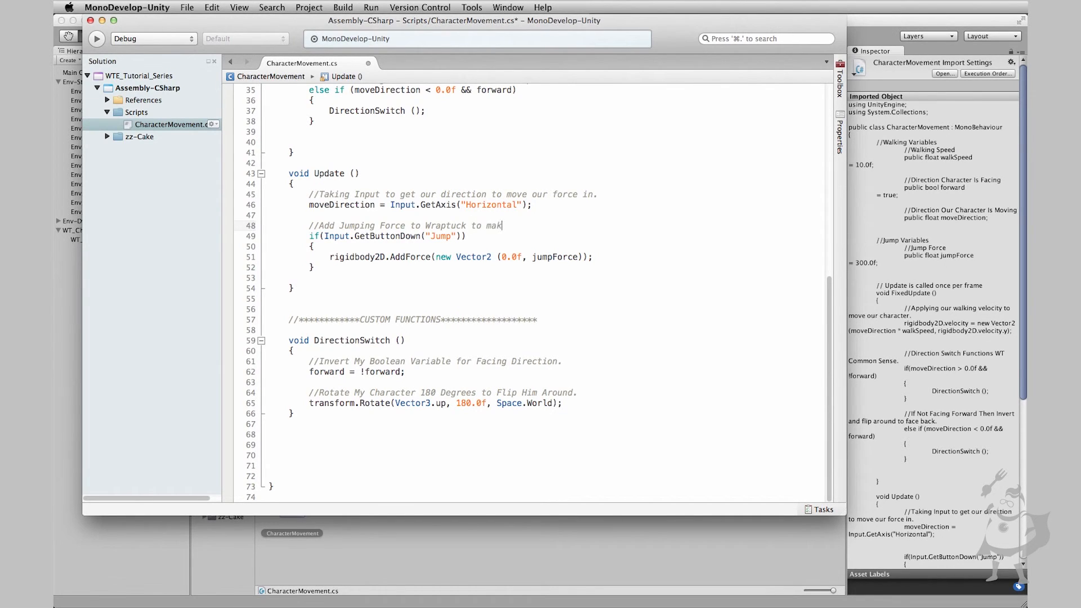
pyautogui.write('e him jump')
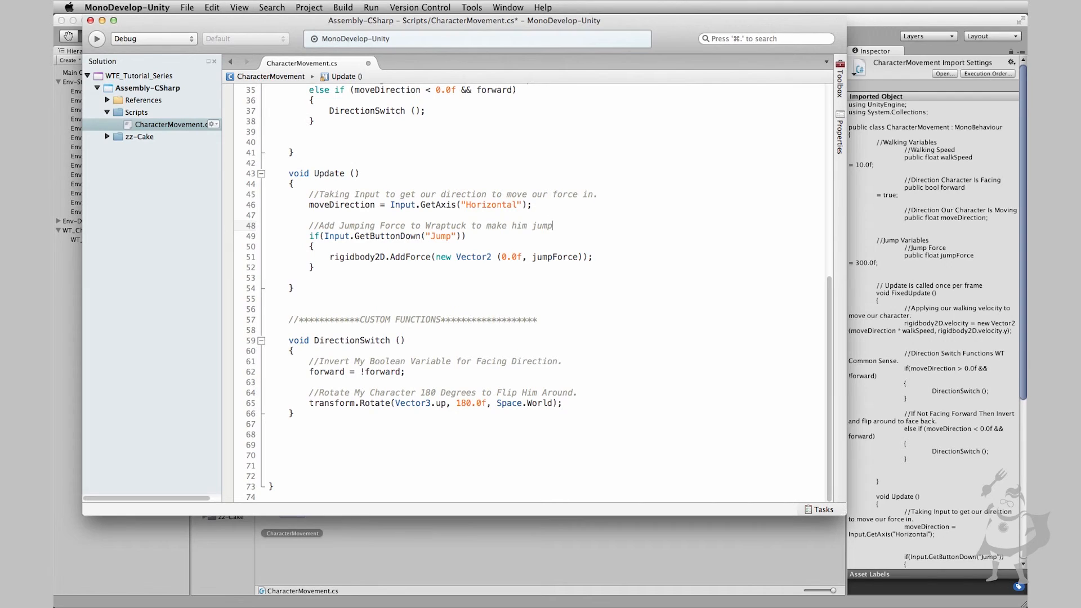